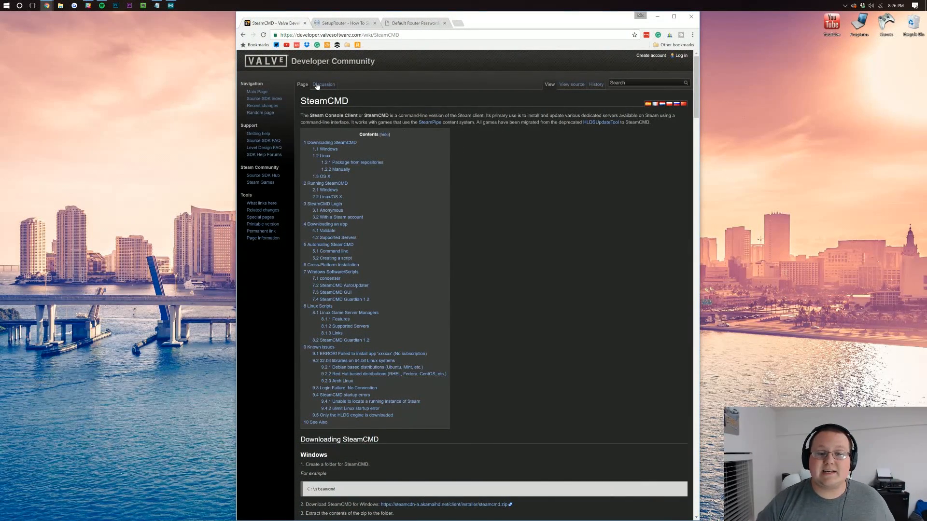
Download the Windows SteamCMD package (steamcmd.zip) from the 'Downloading SteamCMD' section.
scroll("down", 3)
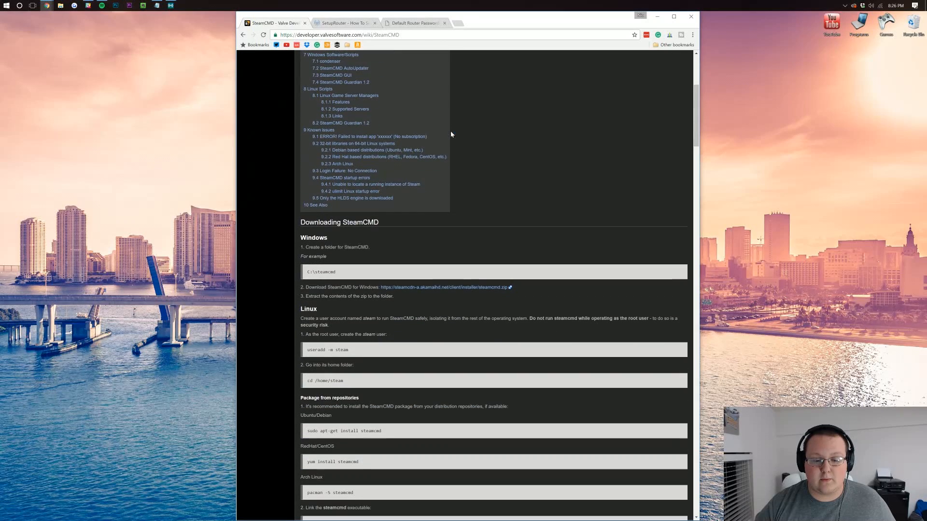
scroll("down", 3)
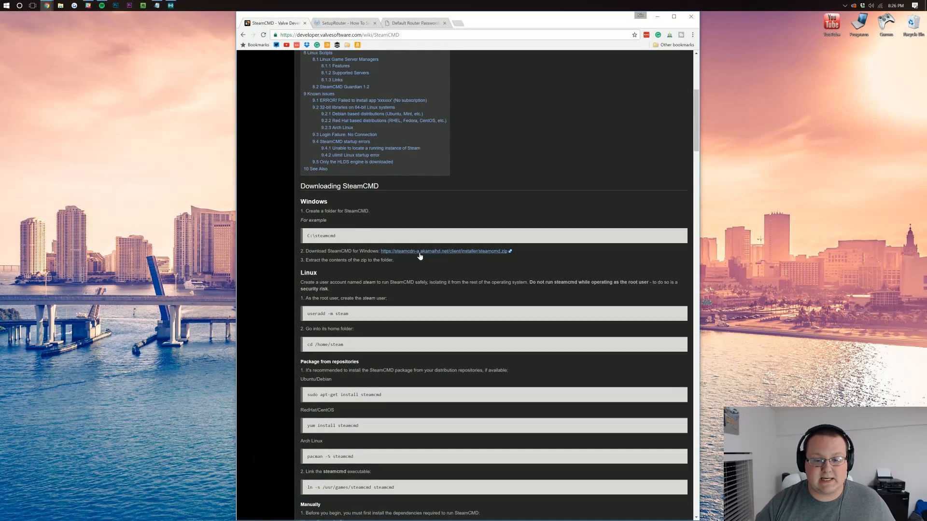
left_click(445, 251)
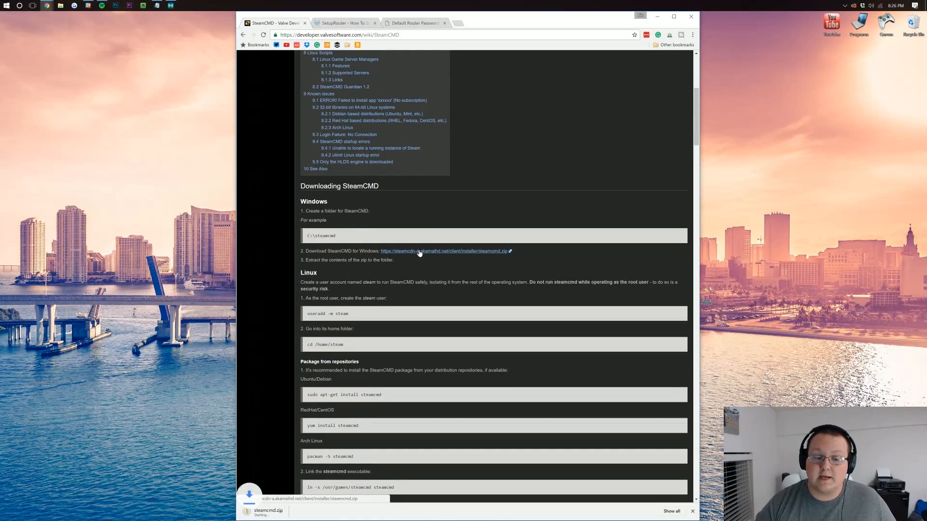
scroll("down", 3)
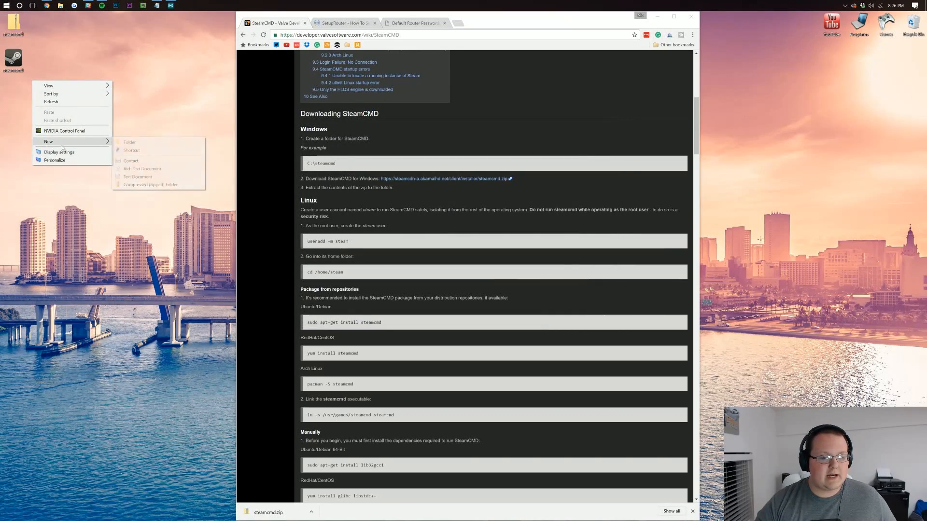
Create a 'Steam CMD' desktop folder with steamcmd inside and add a new blank text document.
left_click(129, 142)
type("SteamCMD")
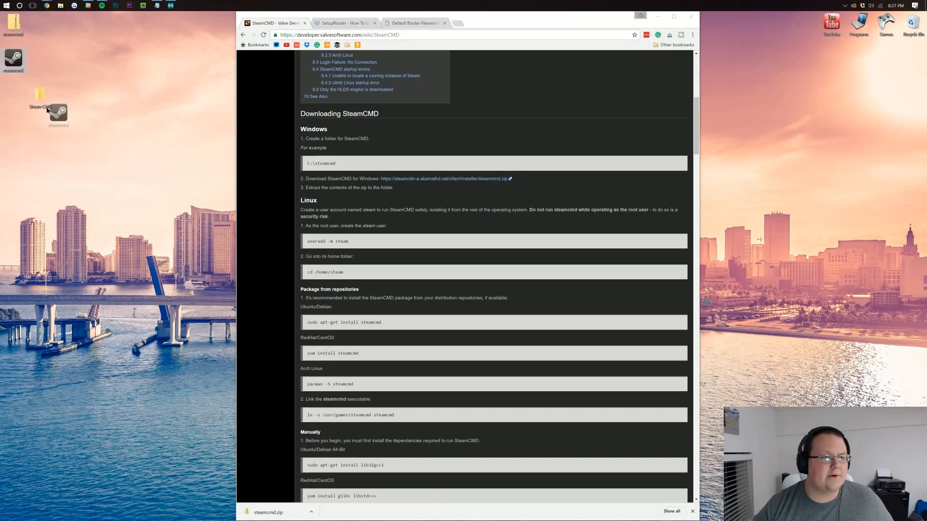
double_click(41, 94)
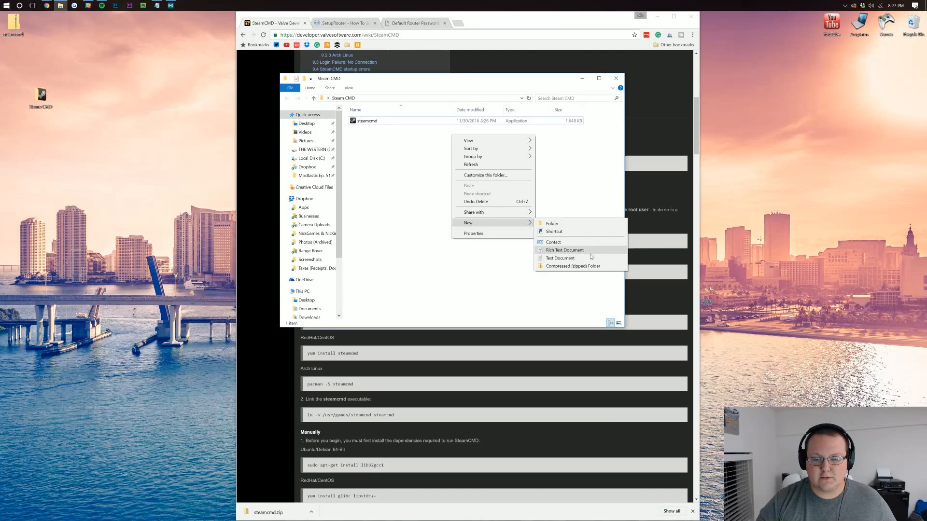
left_click(560, 258)
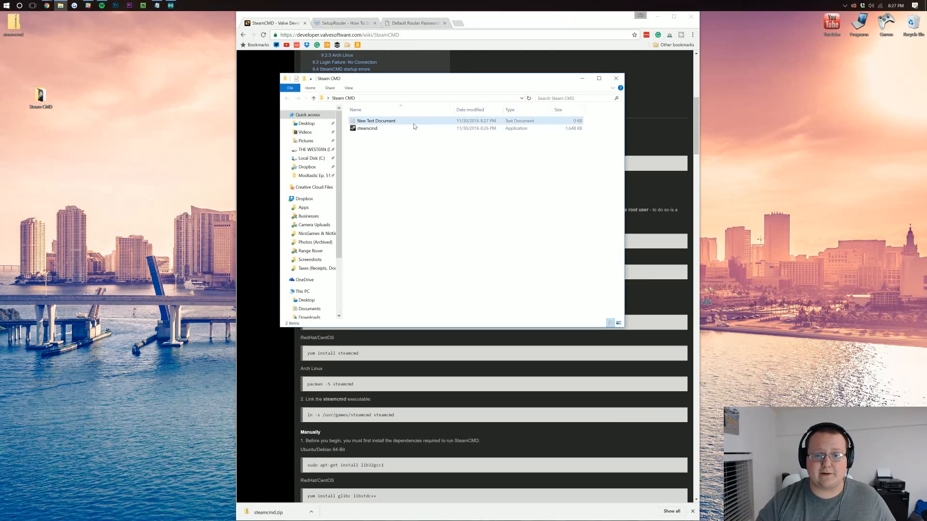
Write the SteamCMD login/install script for app 346110 with force_install_dir set to the Steam CMD path ending in \ARKServer.
double_click(376, 120)
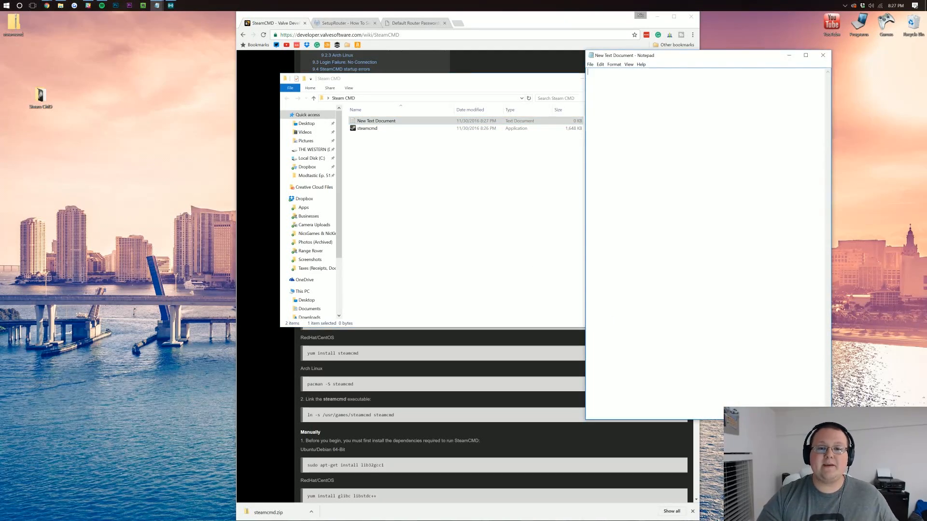
mouse_move(875, 141)
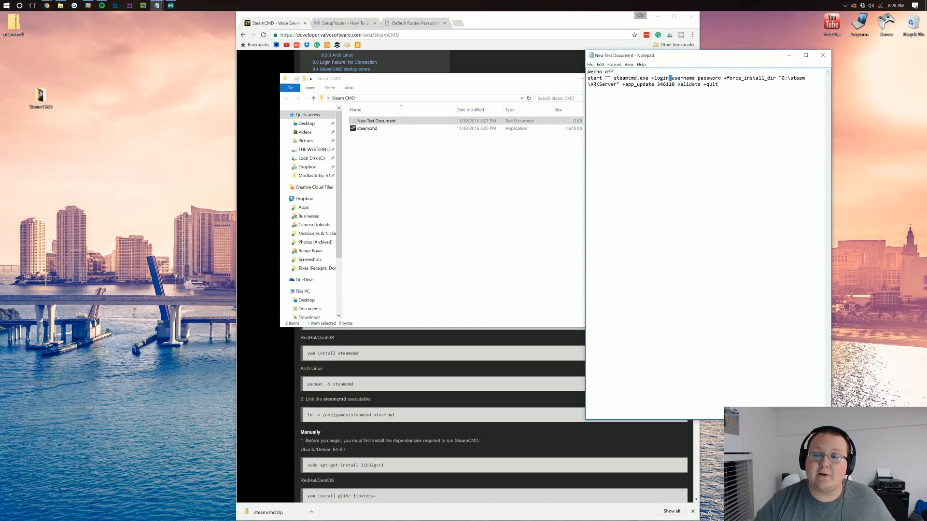
double_click(683, 77)
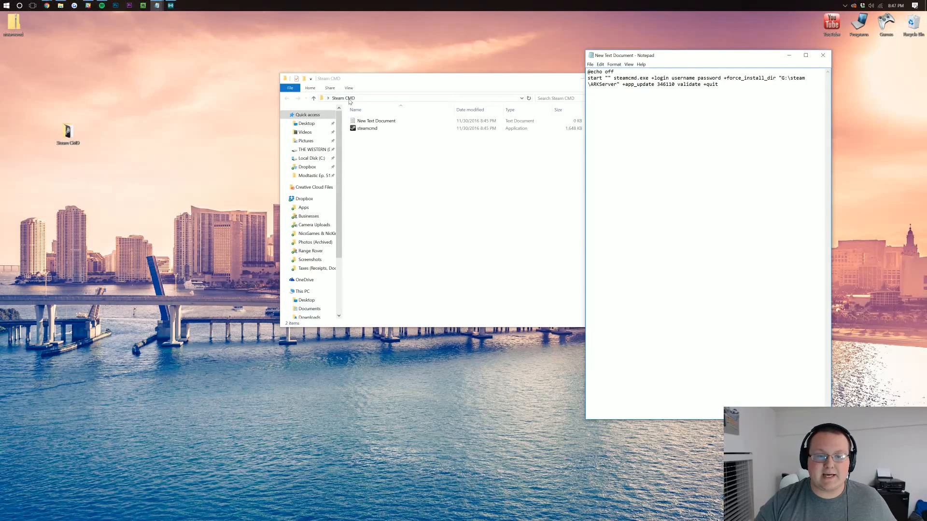
right_click(352, 98)
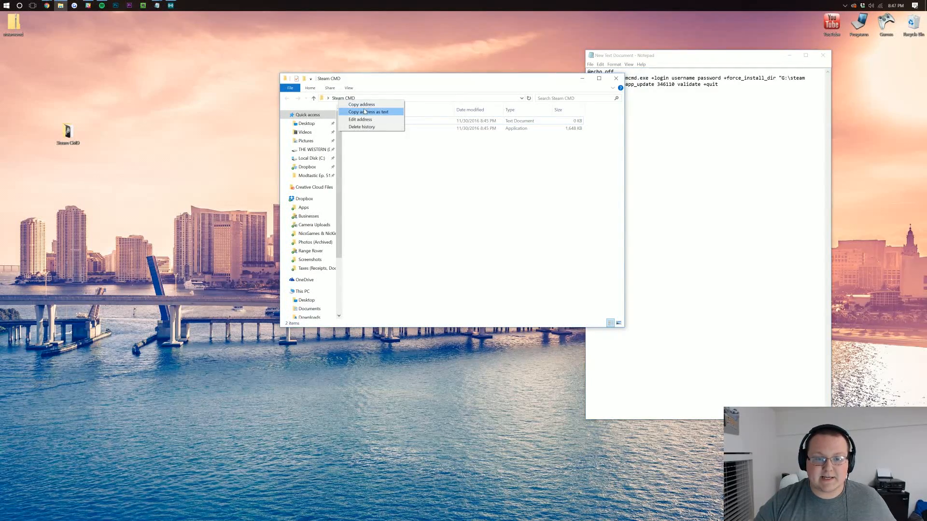
left_click(367, 112)
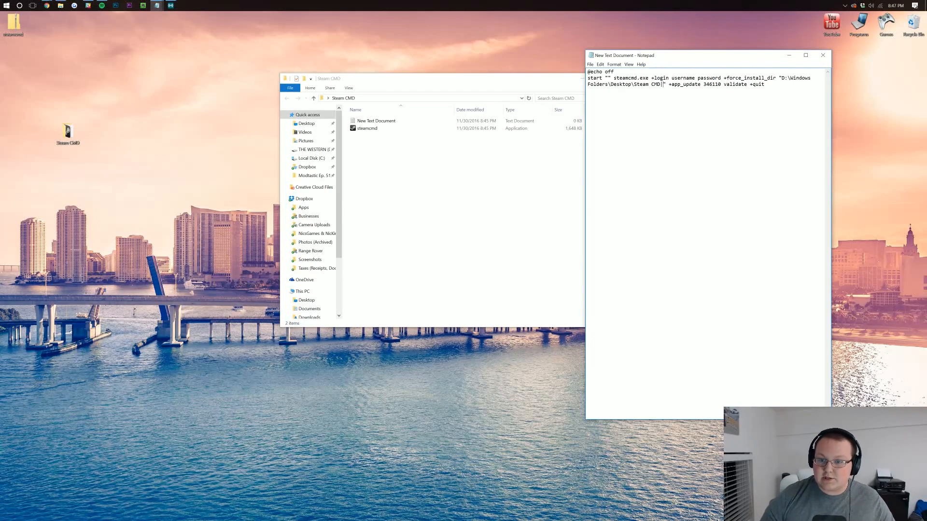
type("\\")
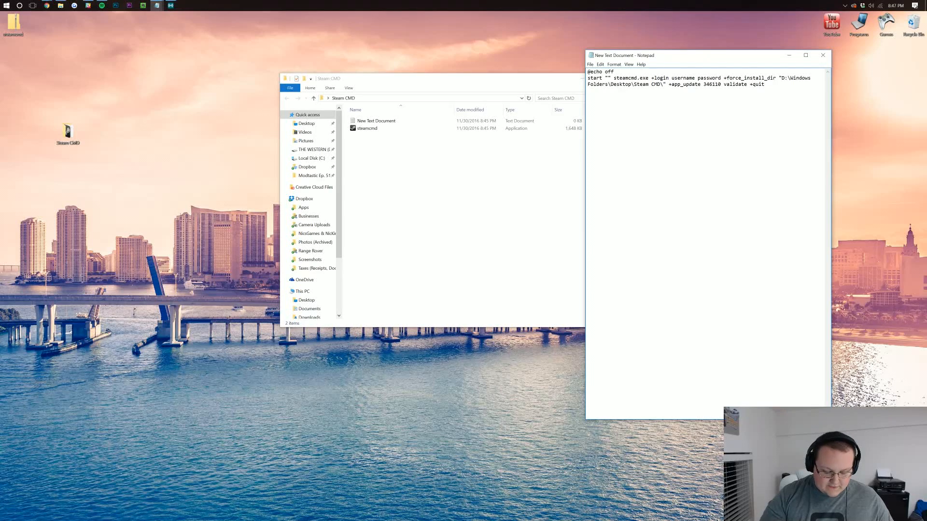
type("ARKServer")
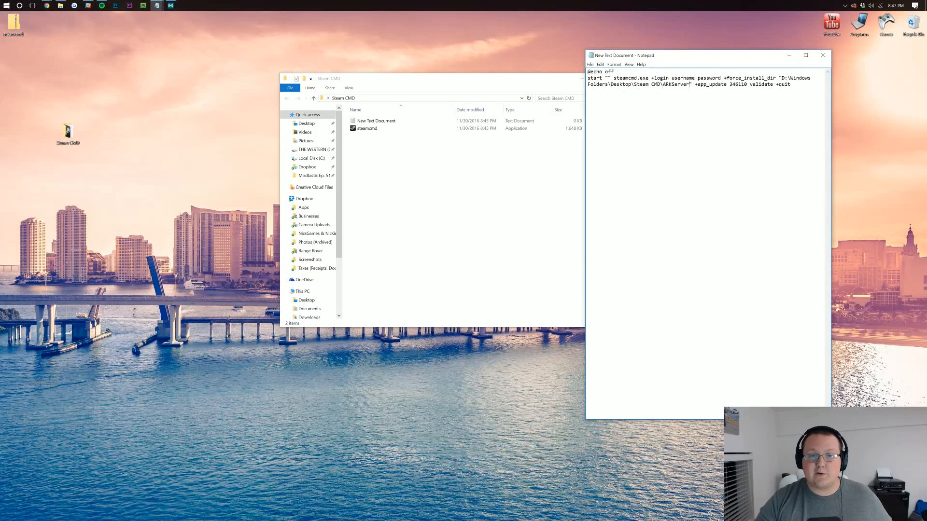
left_click(590, 64)
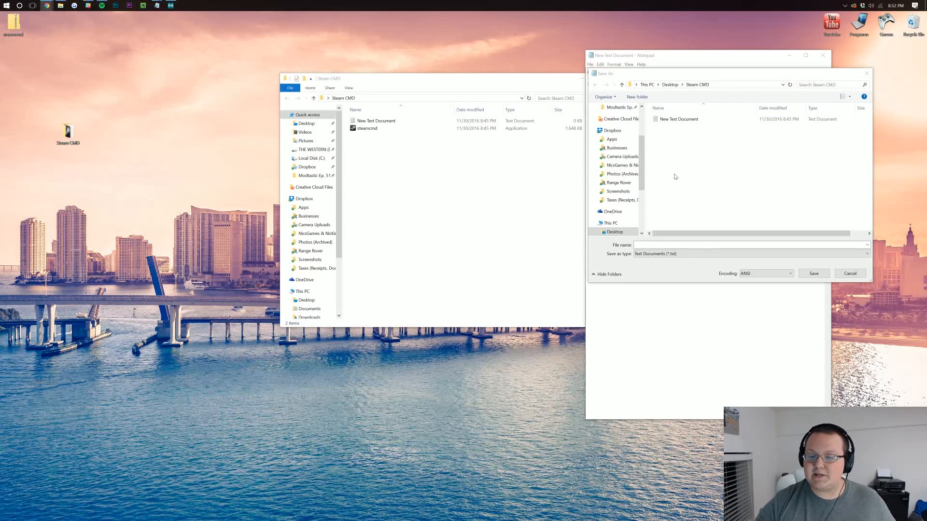
Save the script into Steam CMD as ark.bat with Save as type All Files.
left_click(749, 246)
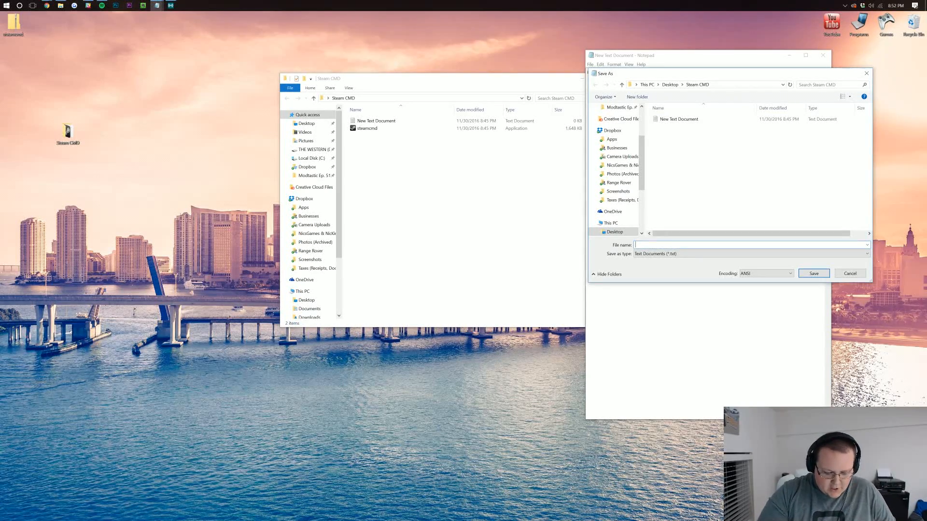
type("ark.bat")
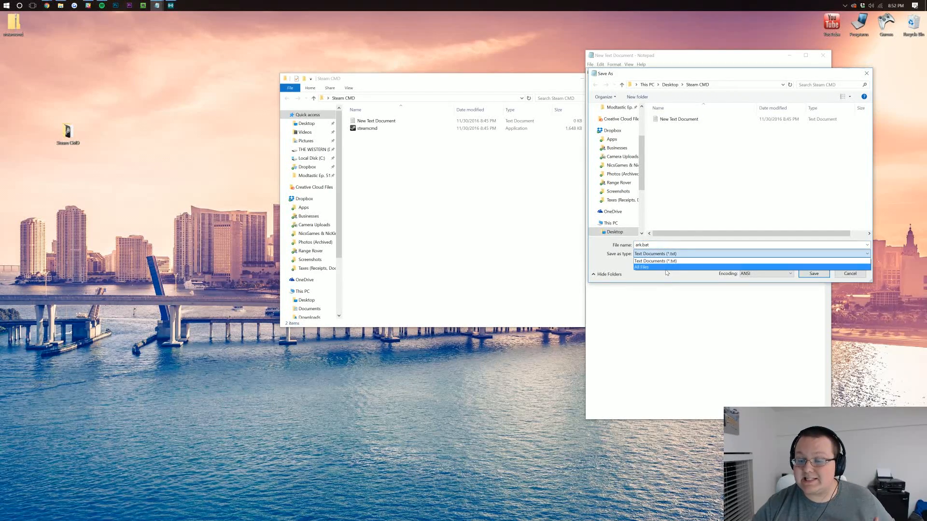
left_click(654, 260)
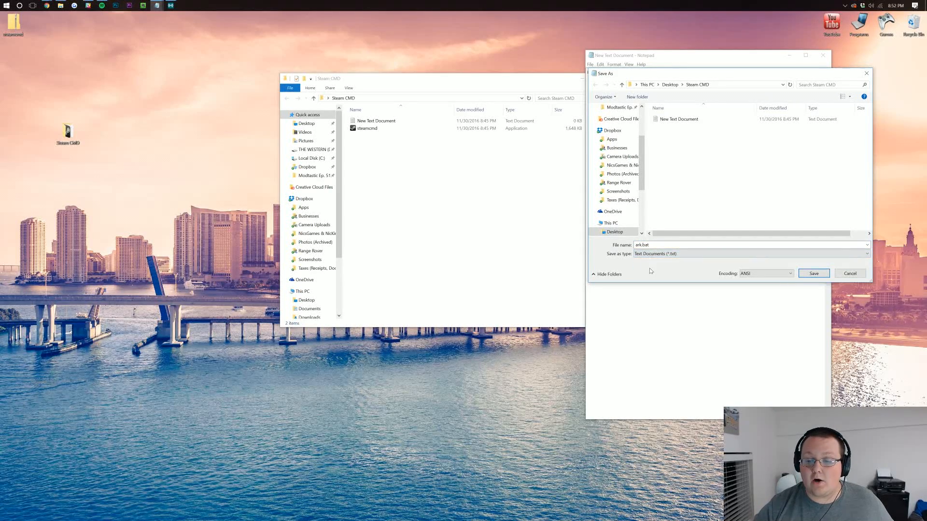
left_click(751, 253)
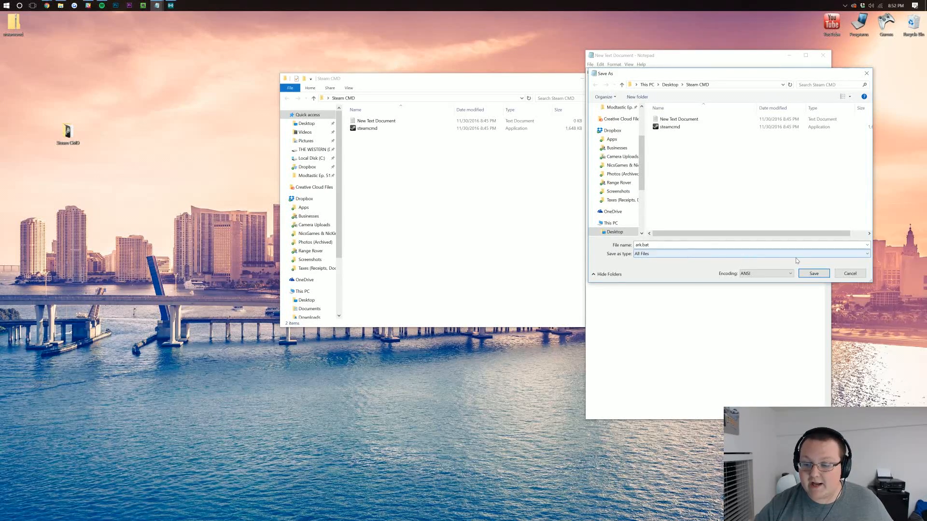
left_click(813, 273)
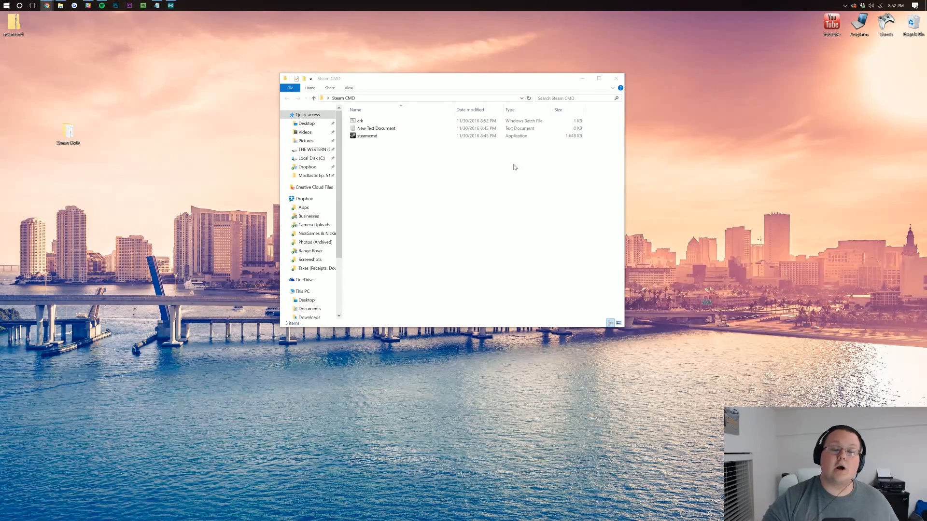
Run ark.bat so SteamCMD logs in and downloads the server, then check the new arkserver folder.
left_click(377, 127)
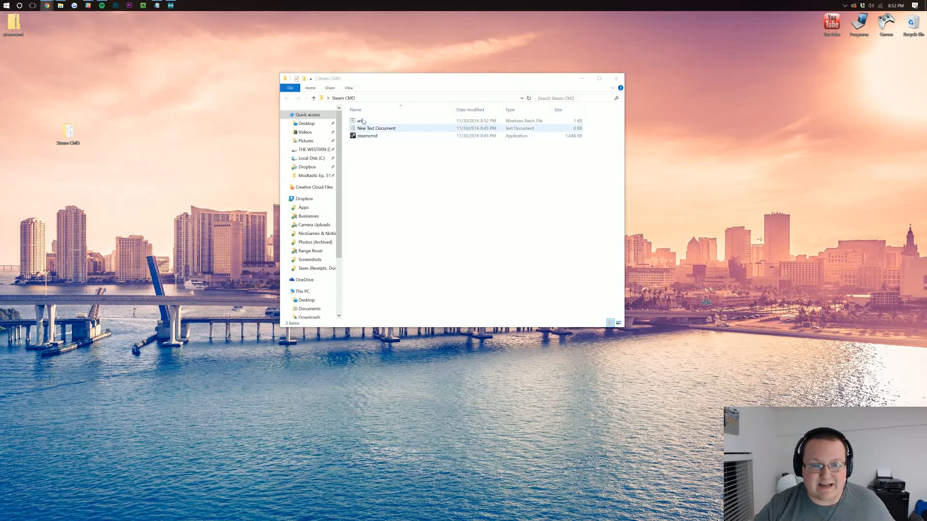
left_click(357, 120)
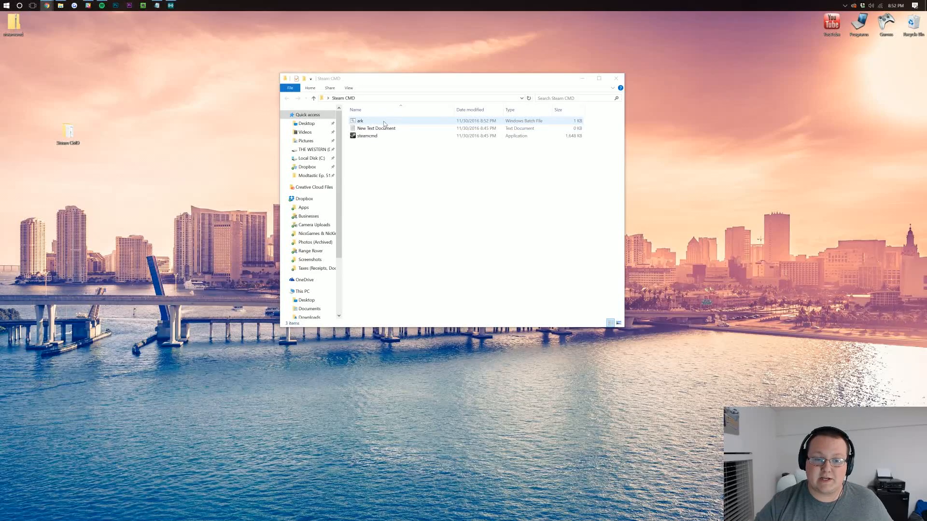
double_click(359, 121)
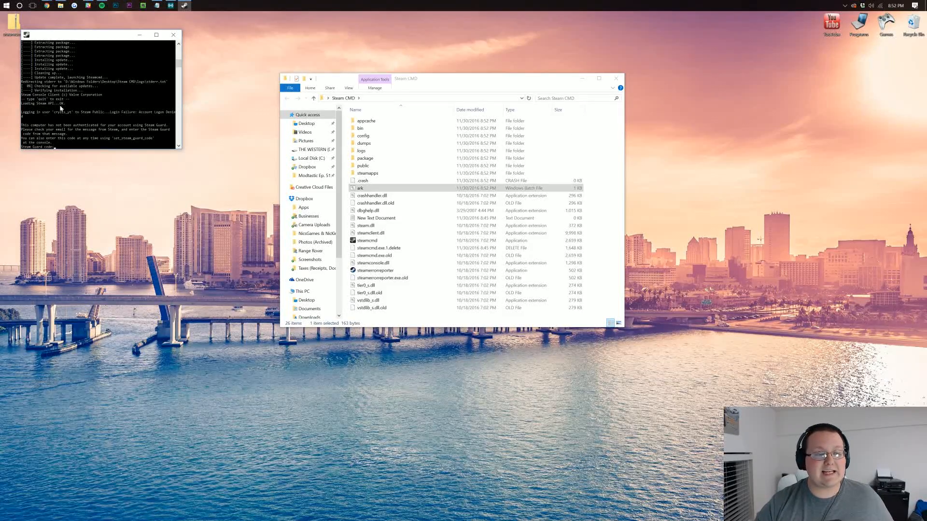
mouse_move(429, 126)
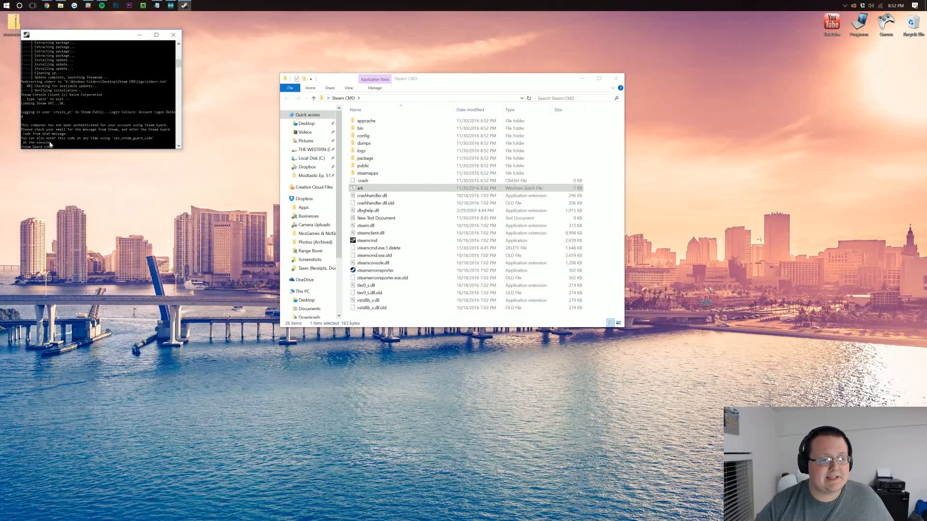
mouse_move(120, 158)
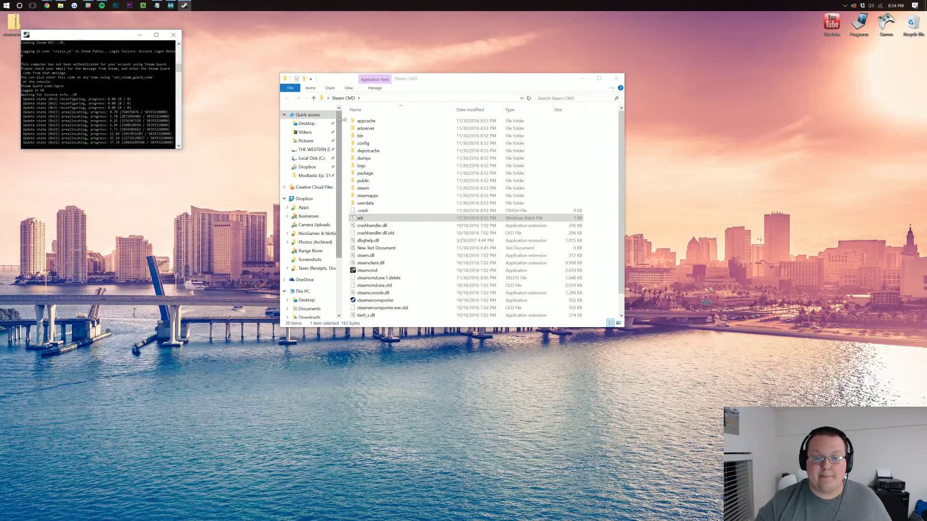
double_click(366, 127)
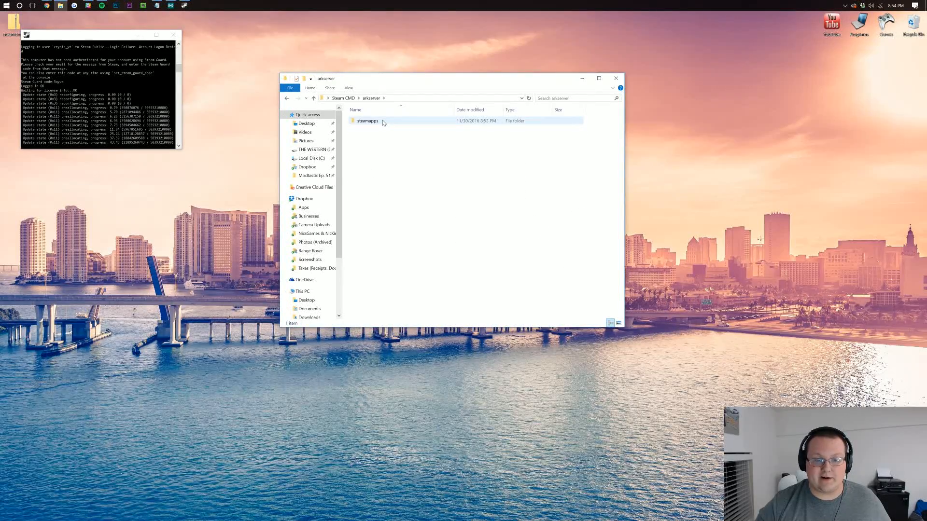
left_click(367, 121)
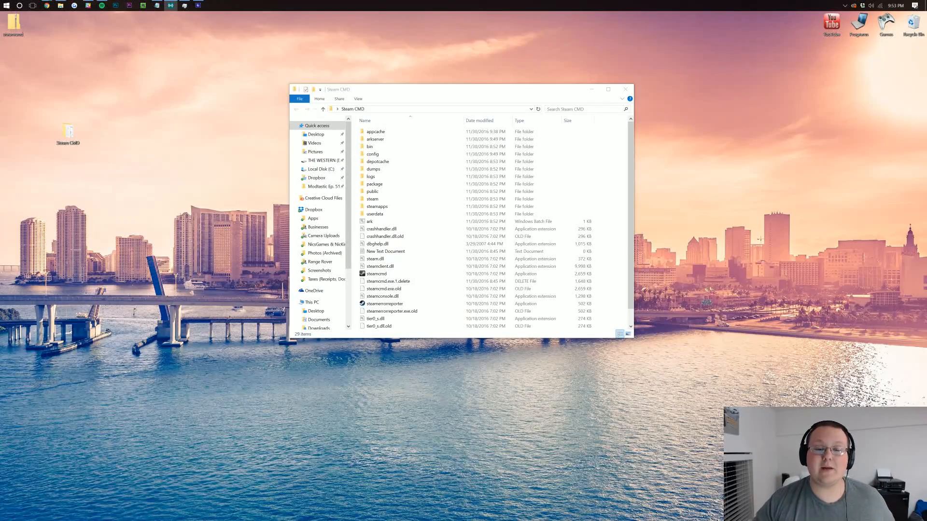
Navigate arkserver > ShooterGame > Binaries > Win64 and create a new text document there.
left_click(376, 274)
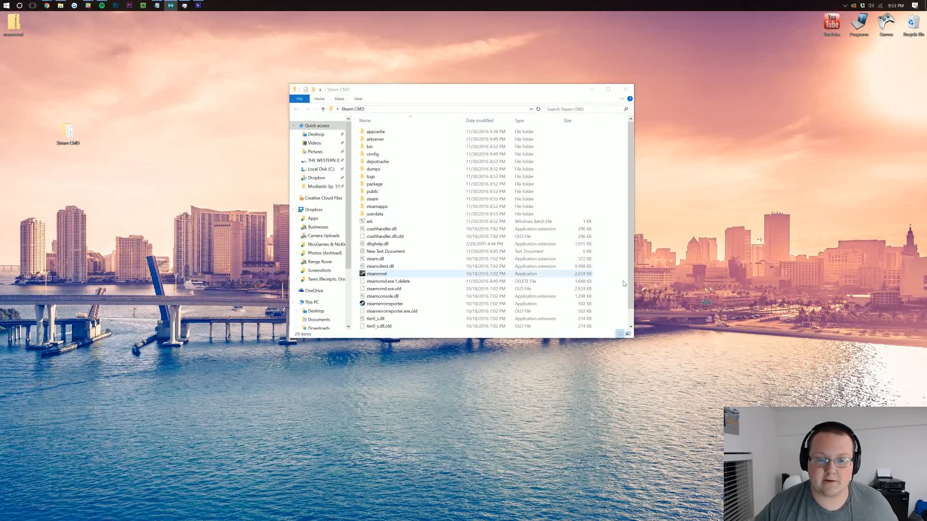
double_click(375, 139)
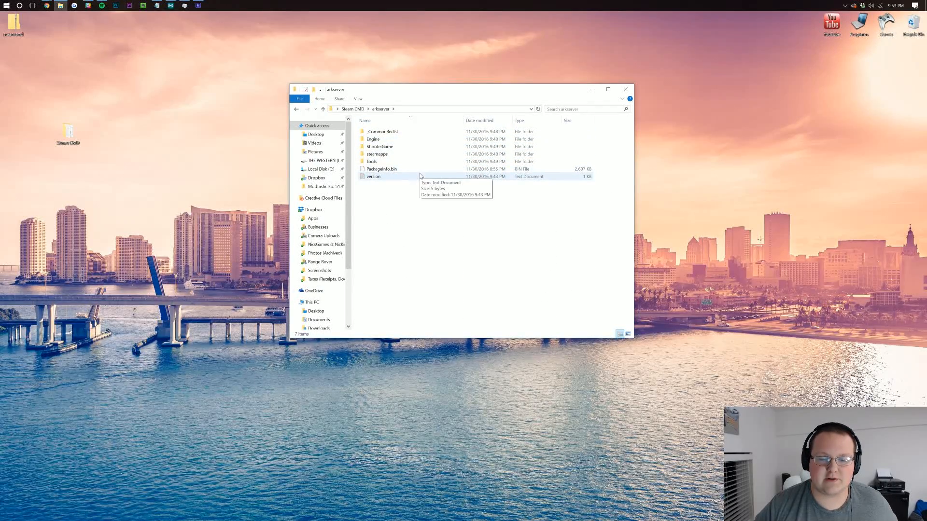
double_click(378, 146)
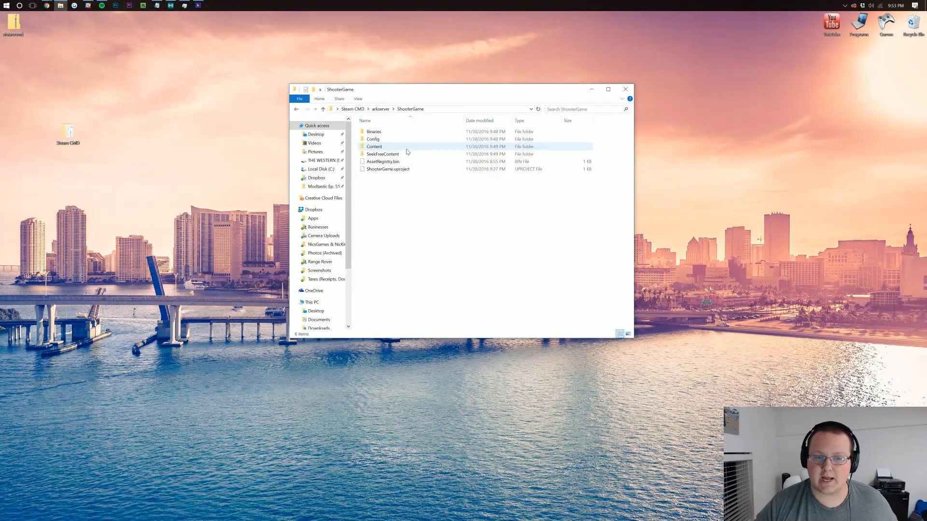
double_click(373, 131)
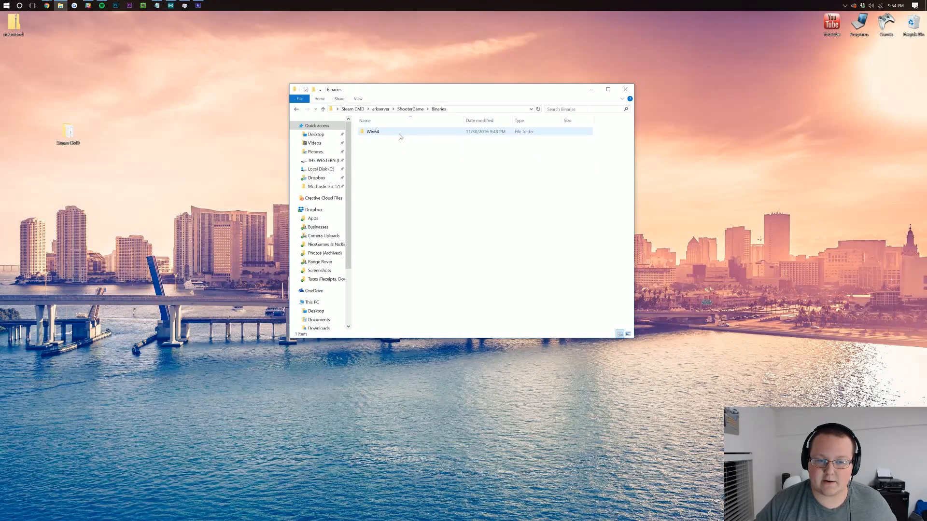
double_click(374, 131)
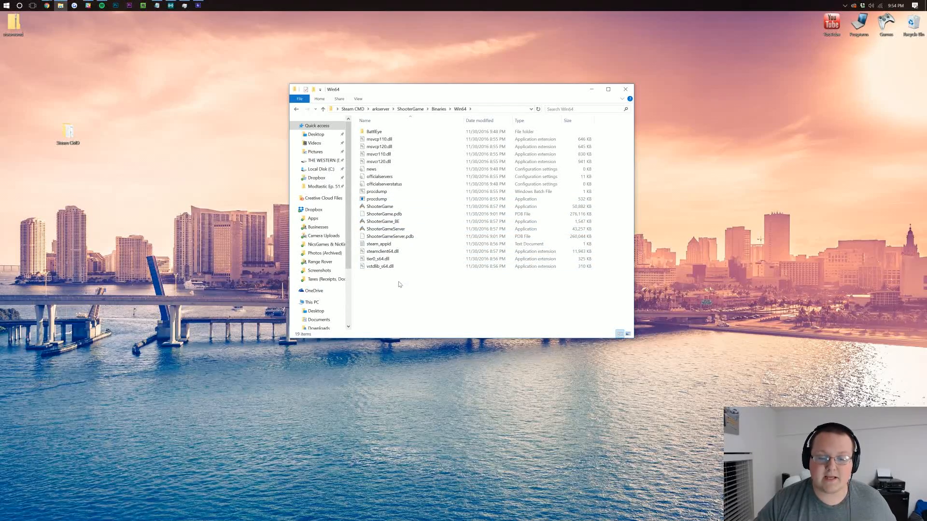
right_click(400, 284)
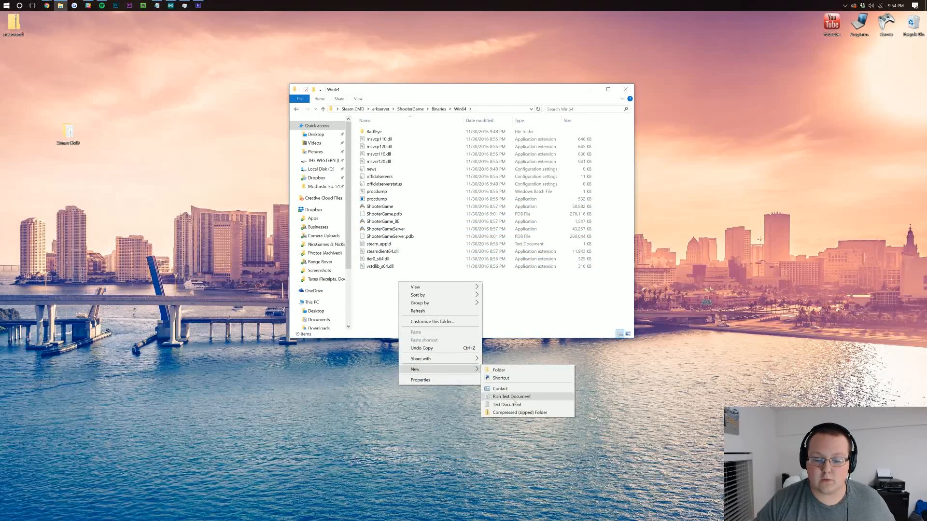
left_click(506, 404)
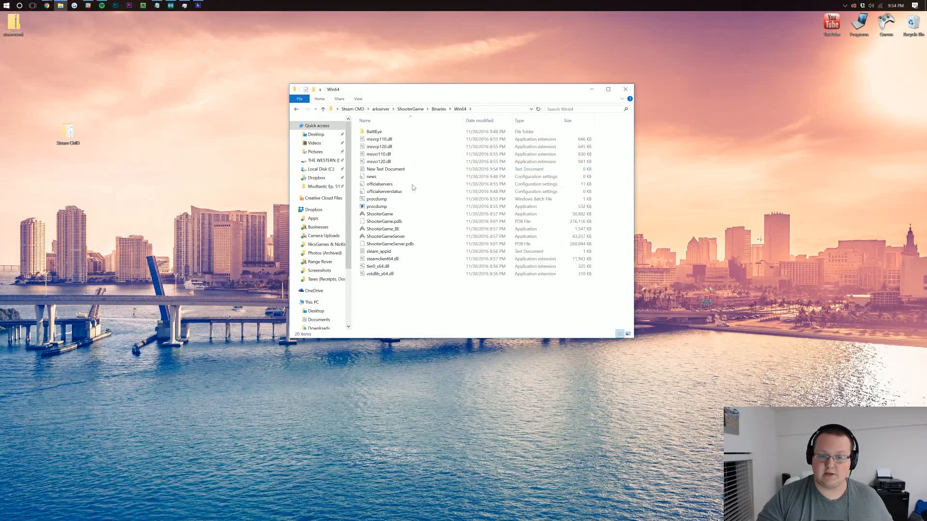
Write 'start ShooterGameServer.exe TheIsland?SessionName=BreakdownTestServer?Port=27015...' and save it as runserver.bat (All Files).
double_click(385, 169)
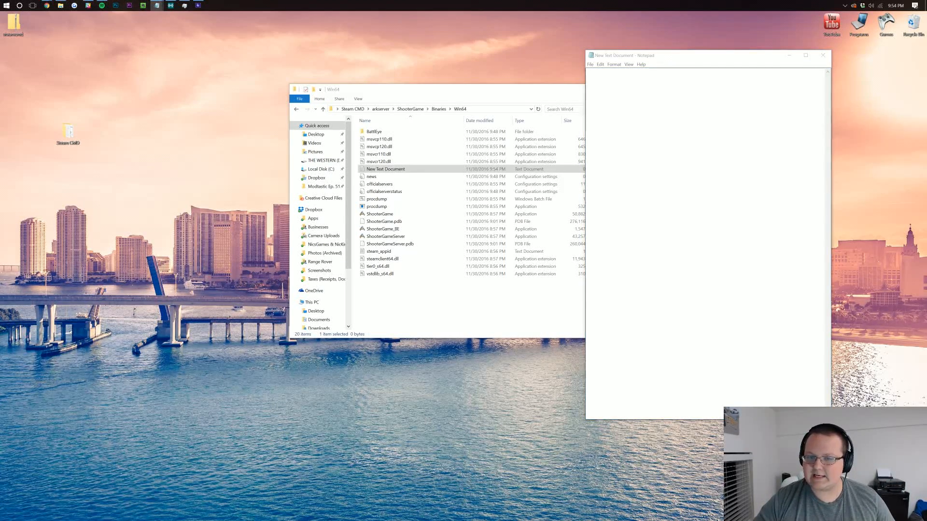
type("start ShooterGameServer.exe TheIsland?SessionName=BreakdownTestServer?Port=27015?QueryPort=27016?listen")
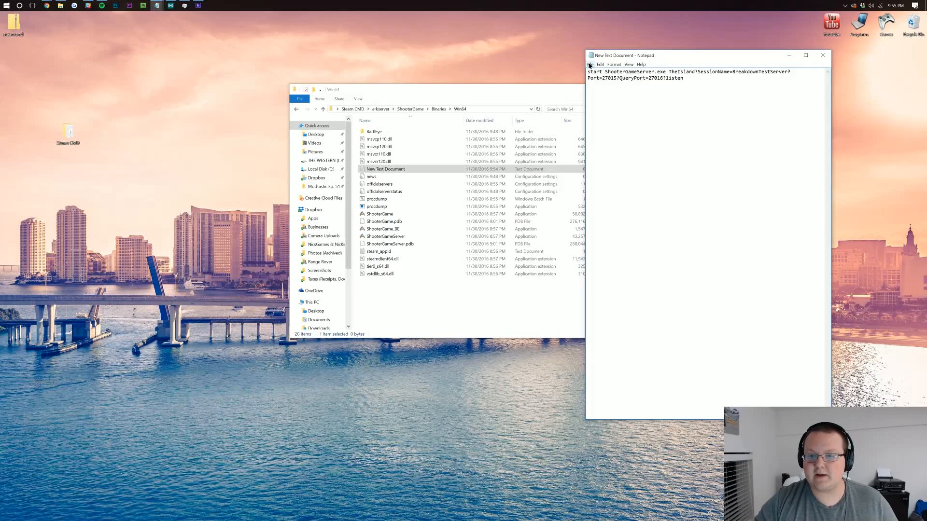
left_click(590, 63)
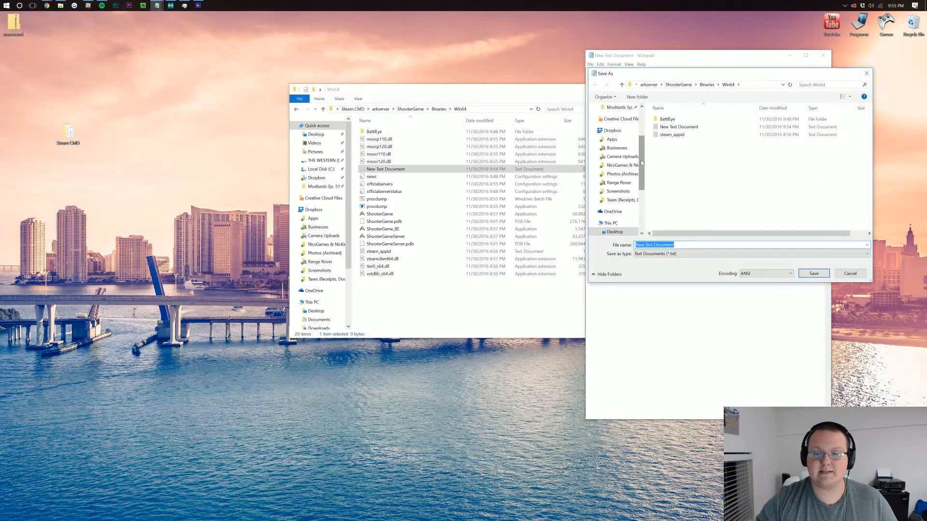
type("runser")
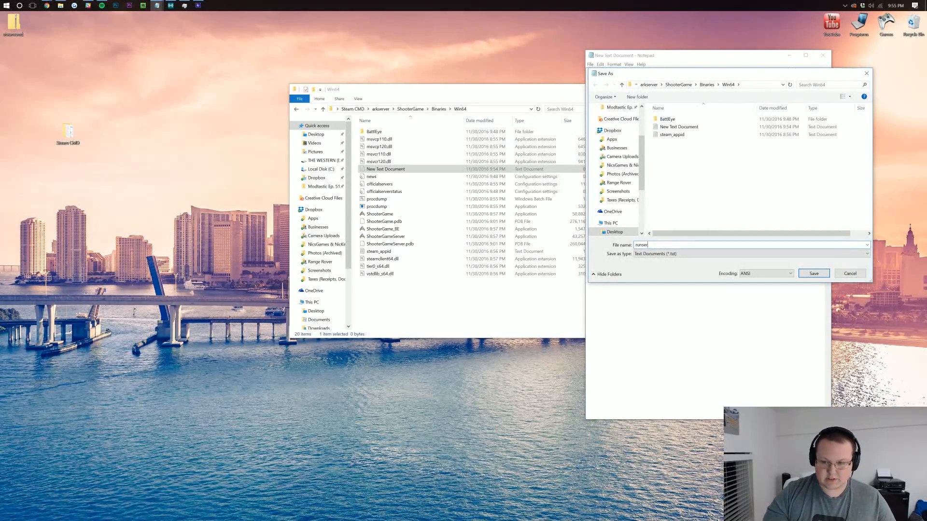
left_click(867, 253)
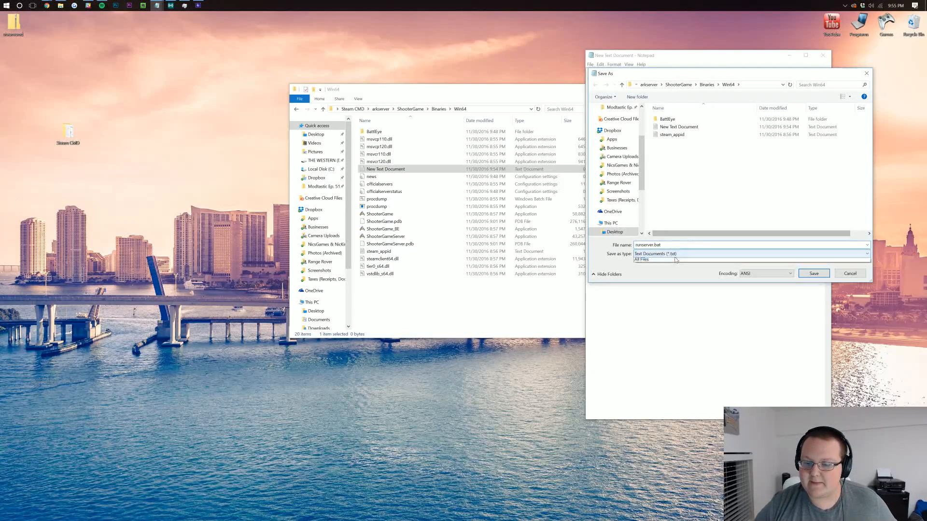
left_click(647, 259)
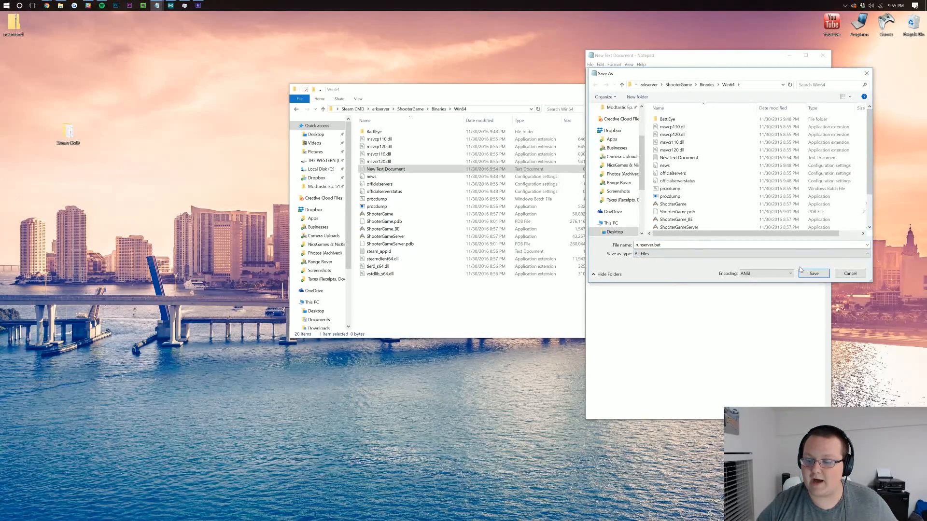
left_click(814, 273)
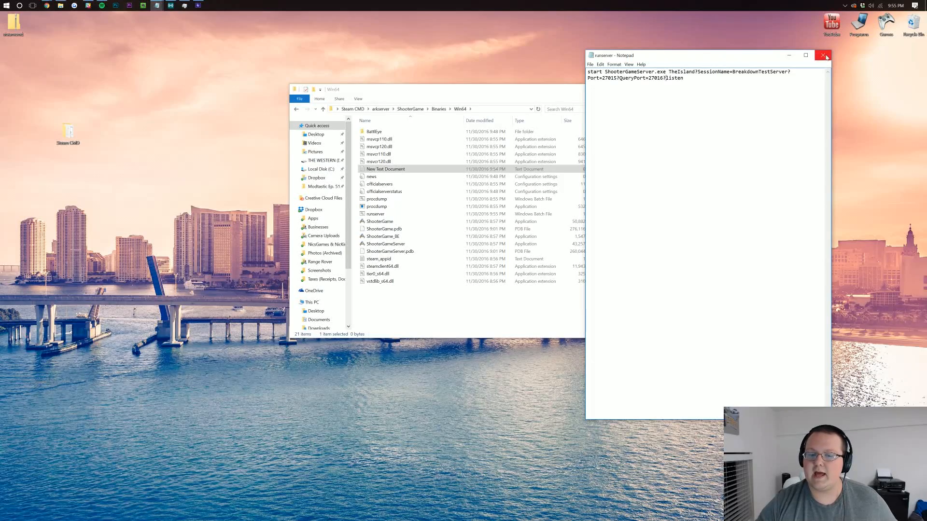
left_click(823, 55)
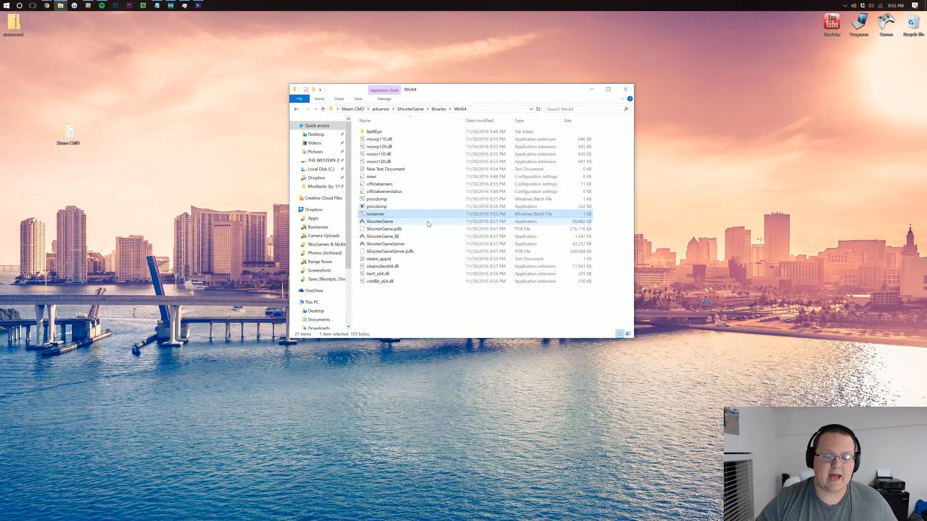
Run runserver.bat to start the ShooterGame server and allow it through the Windows firewall.
double_click(376, 213)
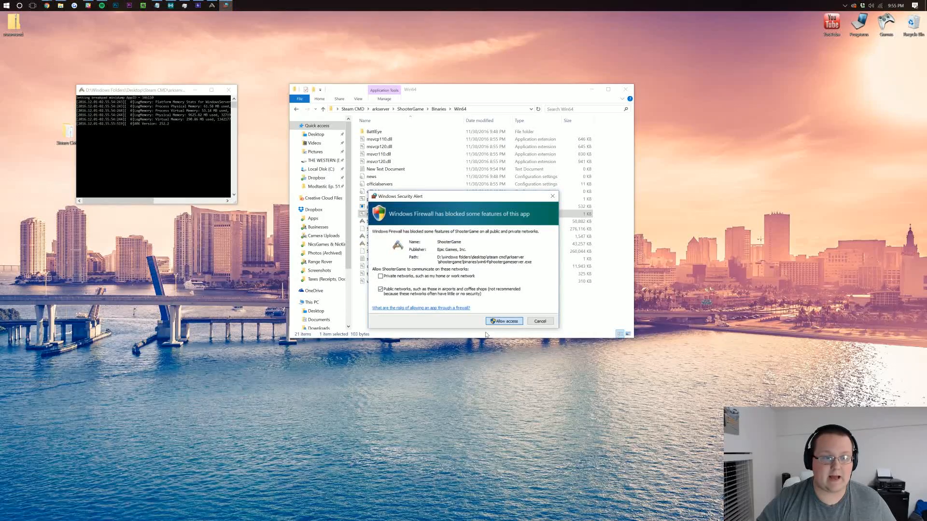
left_click(503, 322)
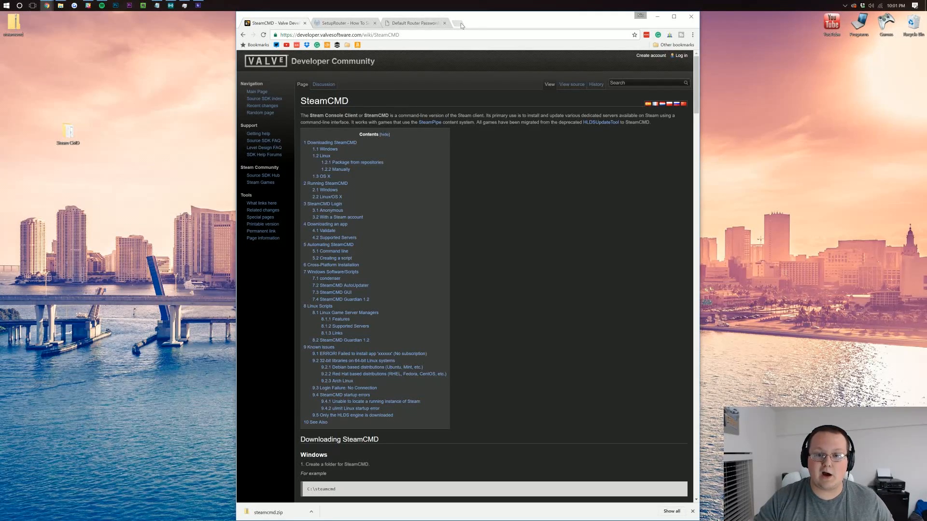
Launch Command Prompt from Start and run ipconfig to find the default gateway.
left_click(462, 24)
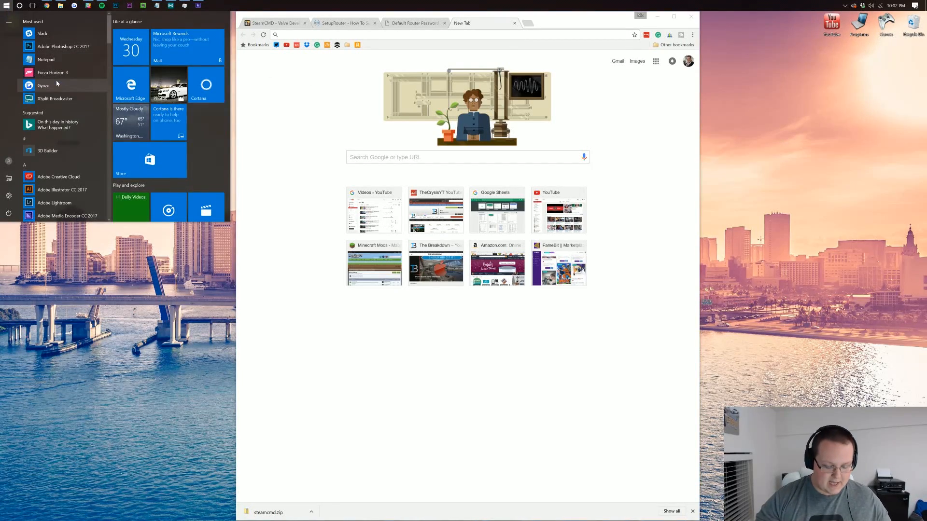
type("cmde")
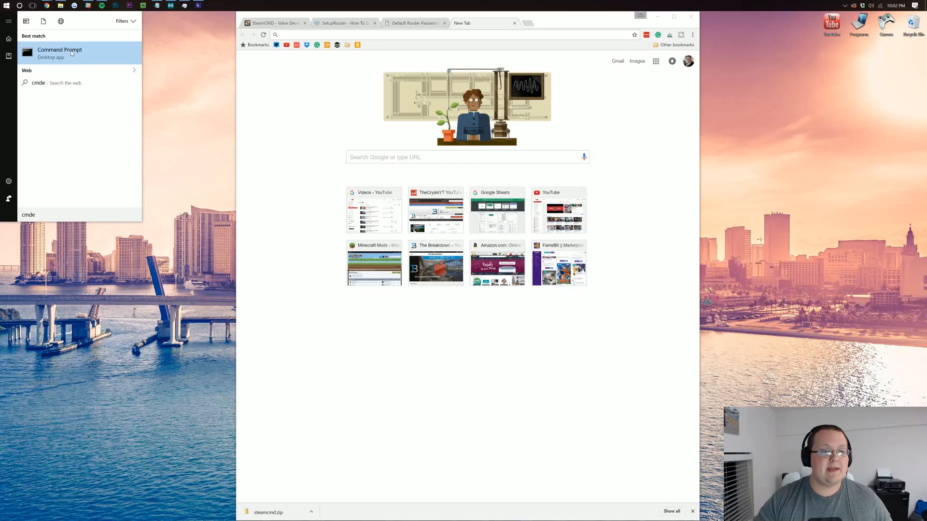
left_click(60, 52)
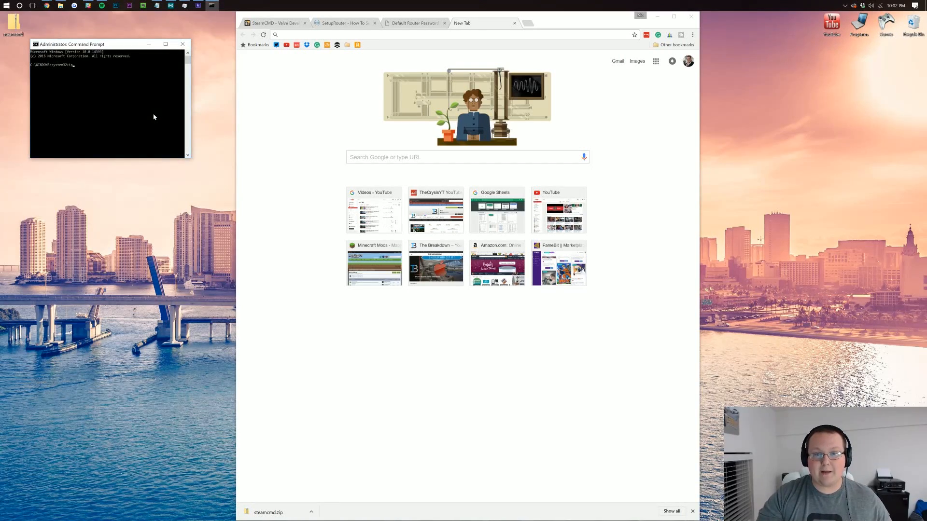
type("ipconfig")
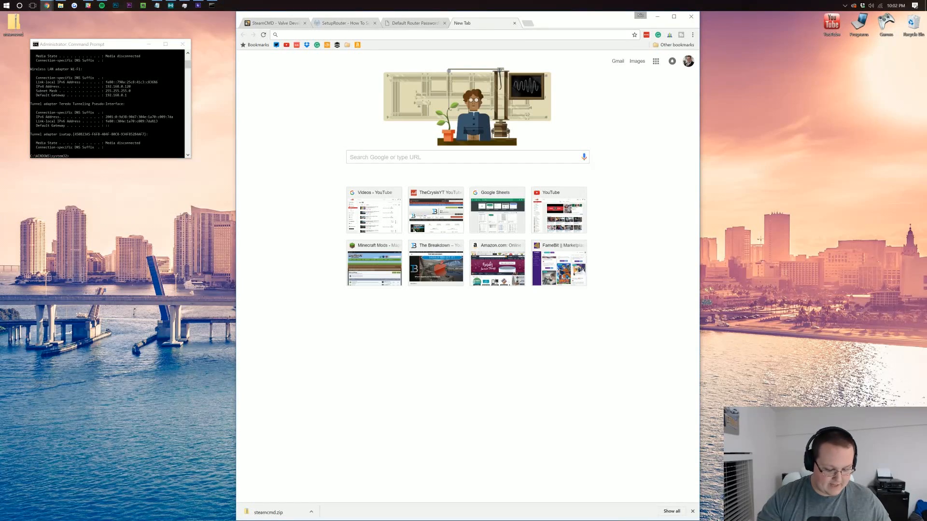
Browse to 192.168.0.1, check routerpasswords.com for default credentials, and return to the router login prompt.
type("192.168.0.1")
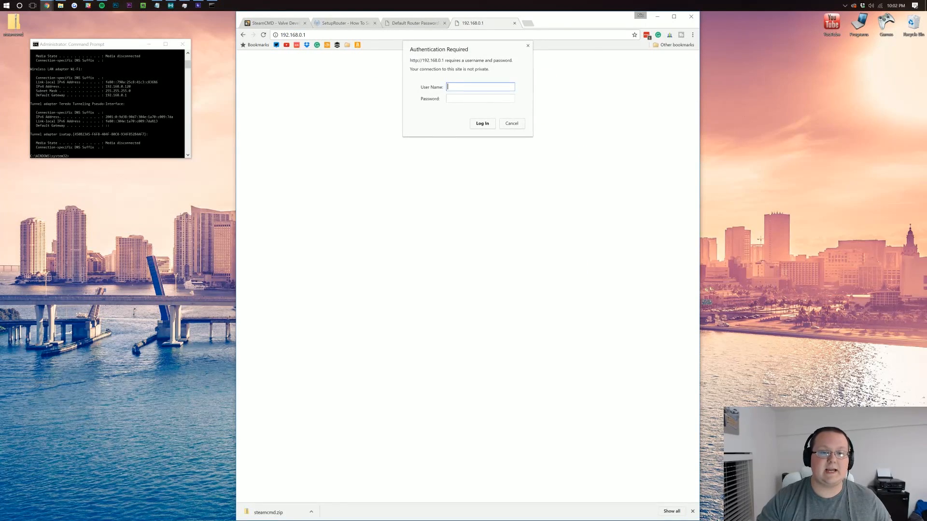
left_click(181, 43)
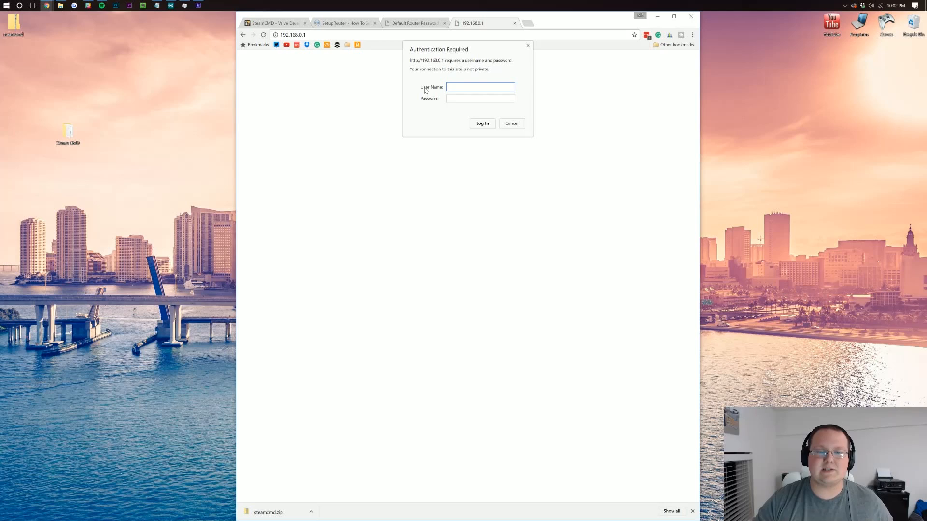
left_click(481, 87)
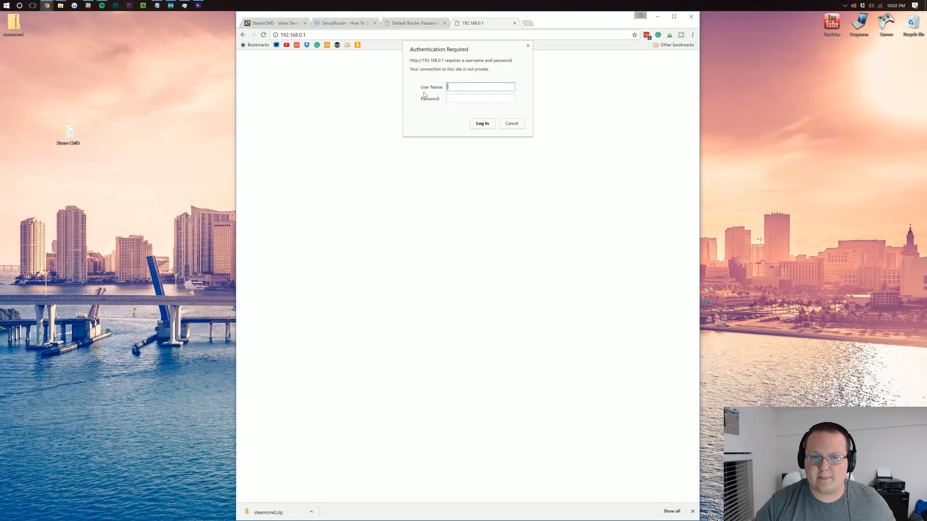
left_click(414, 23)
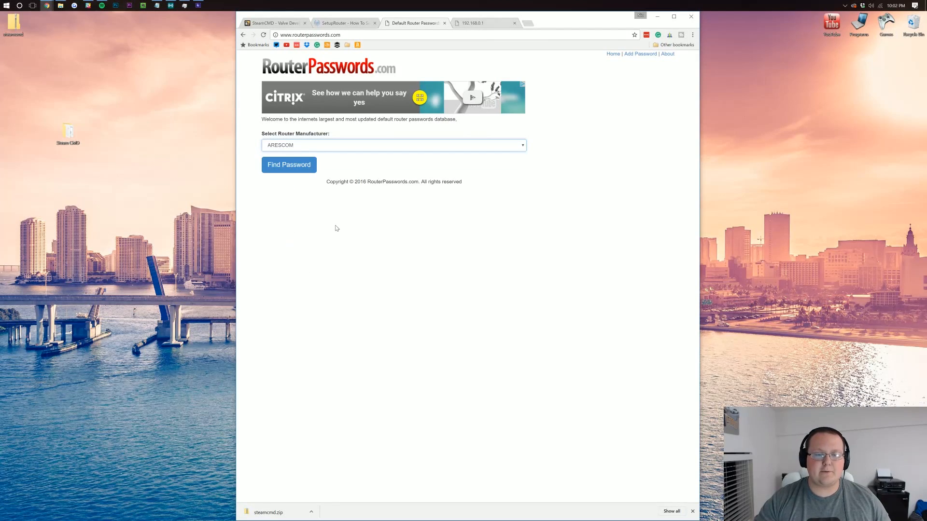
left_click(289, 164)
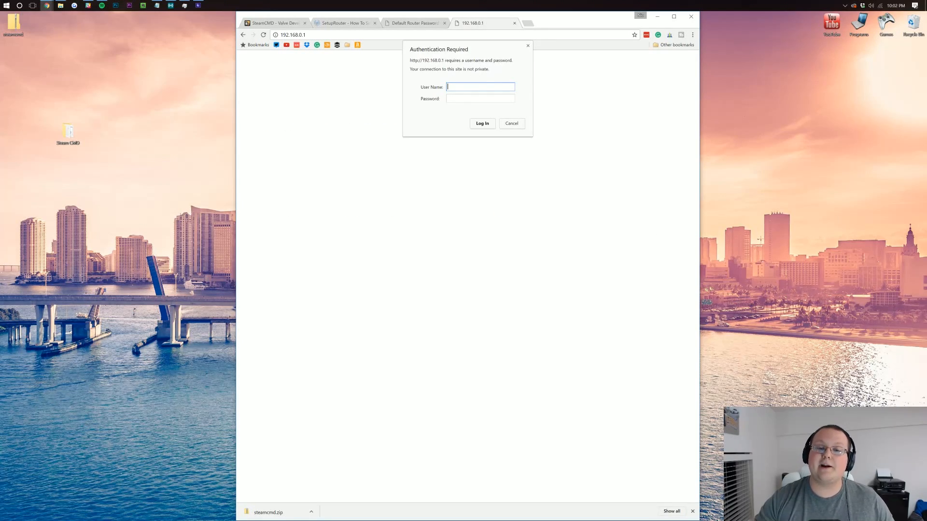
left_click(482, 124)
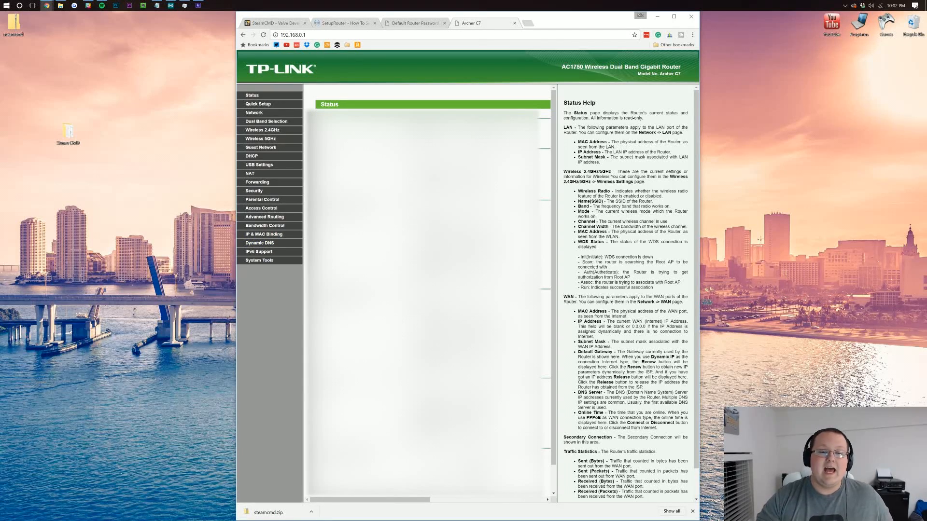
View the router's Virtual Servers forwarding page, then return to the default router password results.
left_click(256, 181)
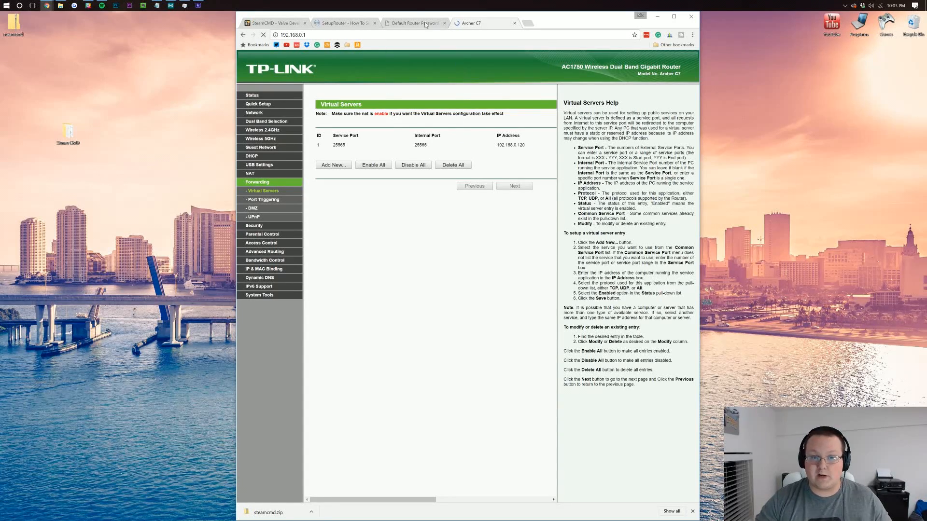
left_click(413, 23)
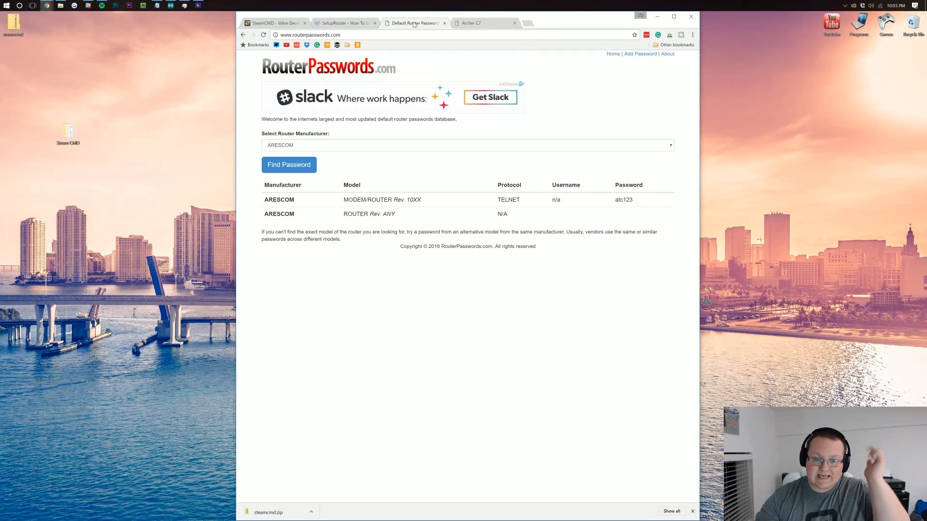
Look up the Billion BiPAC-7402NX guide on SetupRouter.com, then return to the router's empty Virtual Servers list.
left_click(346, 23)
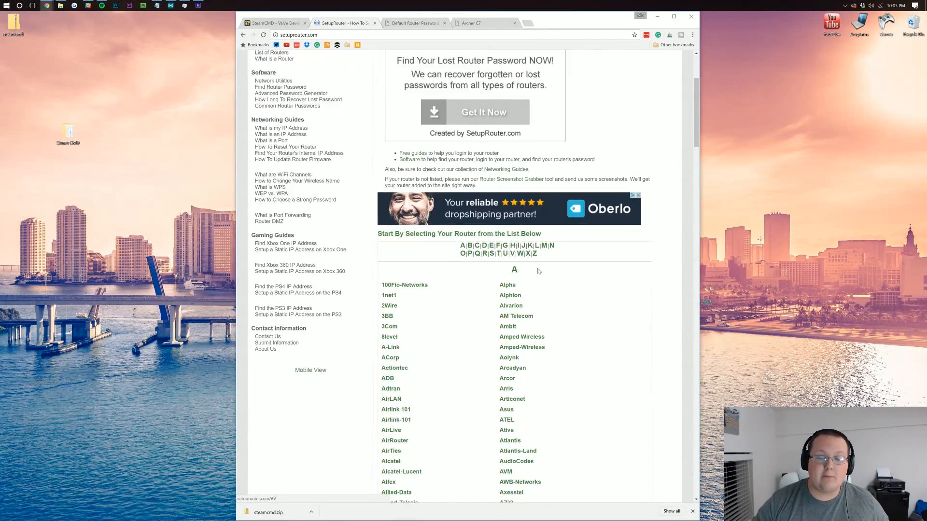
scroll("down", 3)
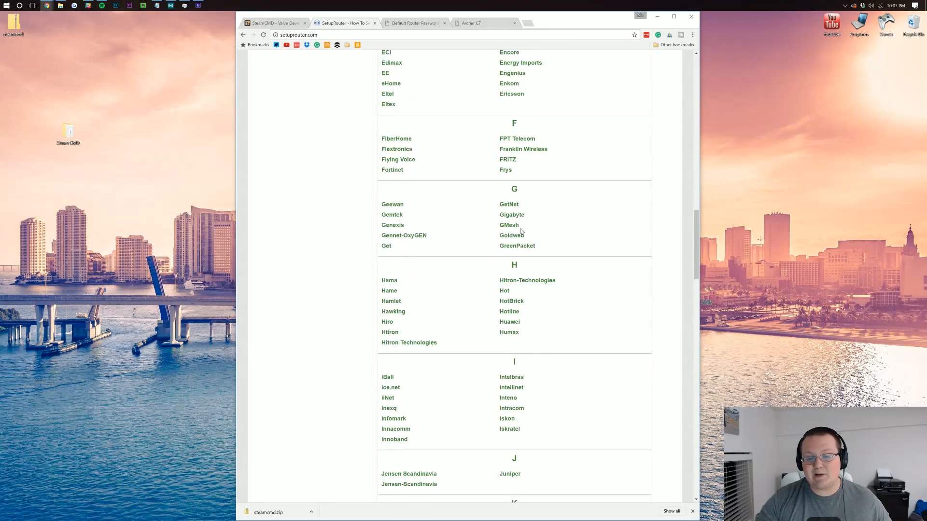
scroll("down", 3)
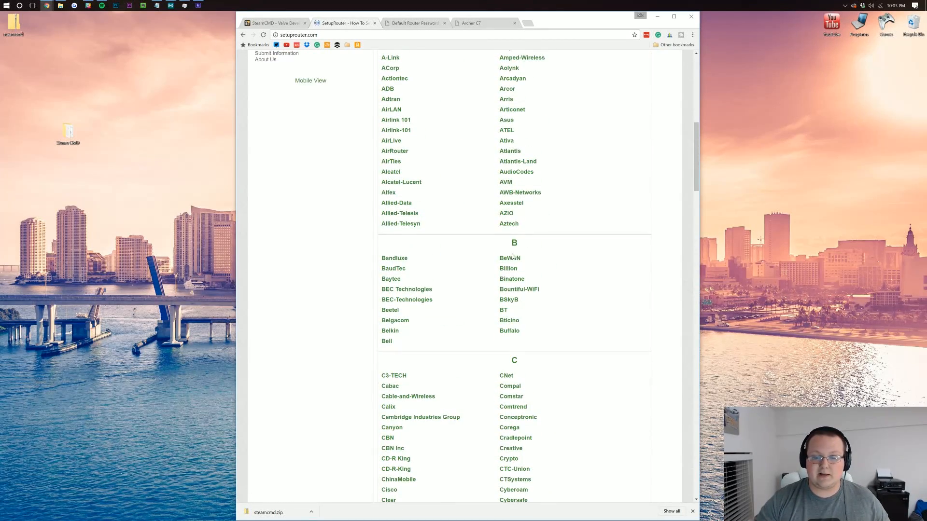
left_click(508, 269)
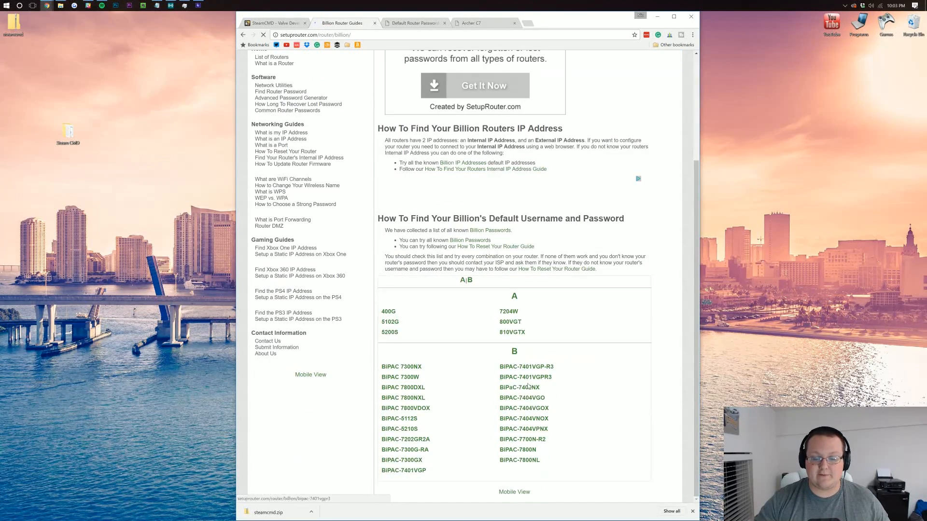
left_click(520, 387)
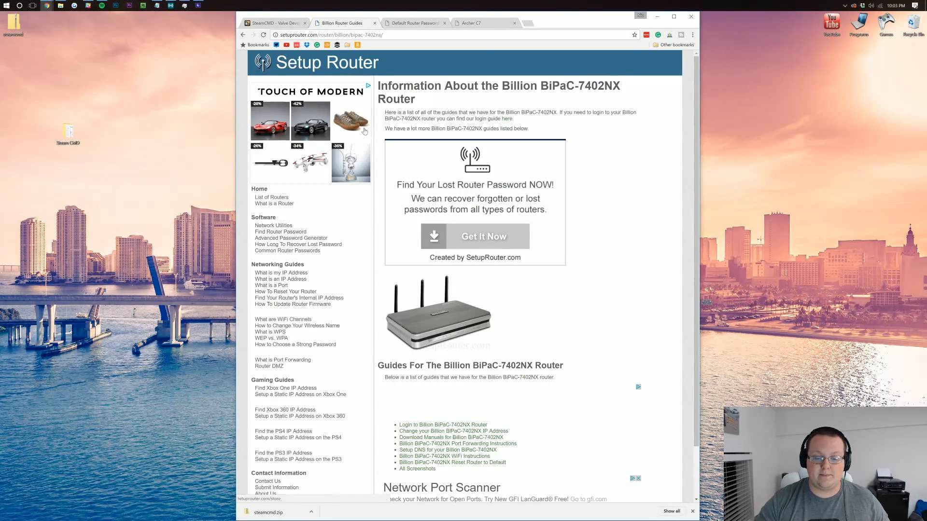
left_click(475, 23)
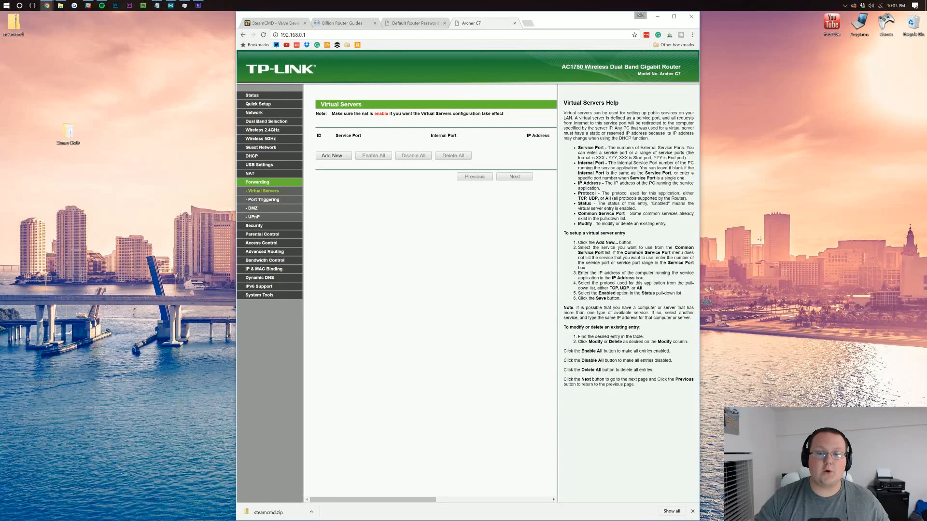
Begin a new virtual server with Service Port 27015 and launch an administrator Command Prompt to check the IP.
left_click(333, 155)
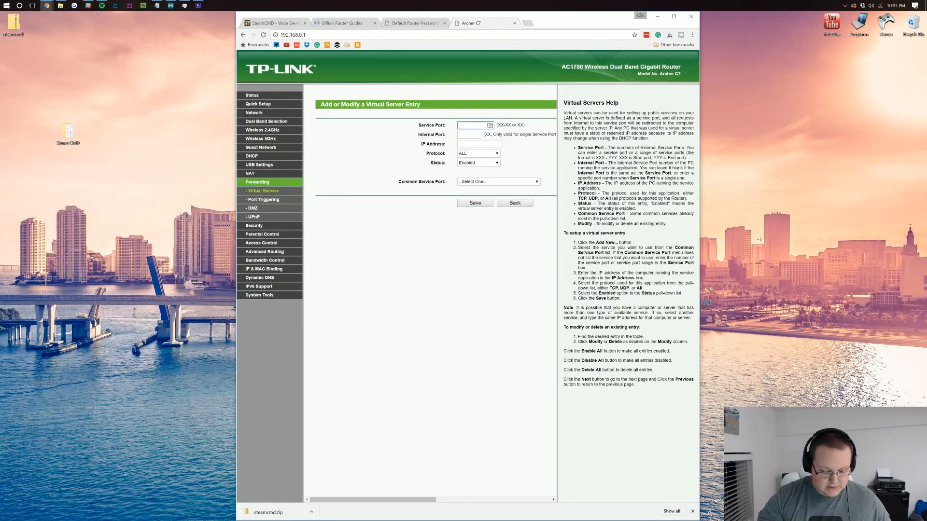
type("27015")
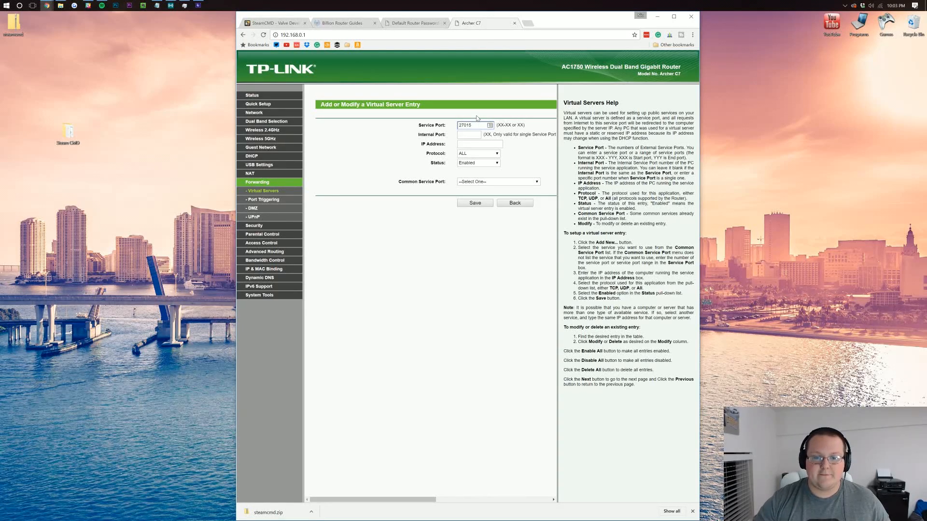
type("27015")
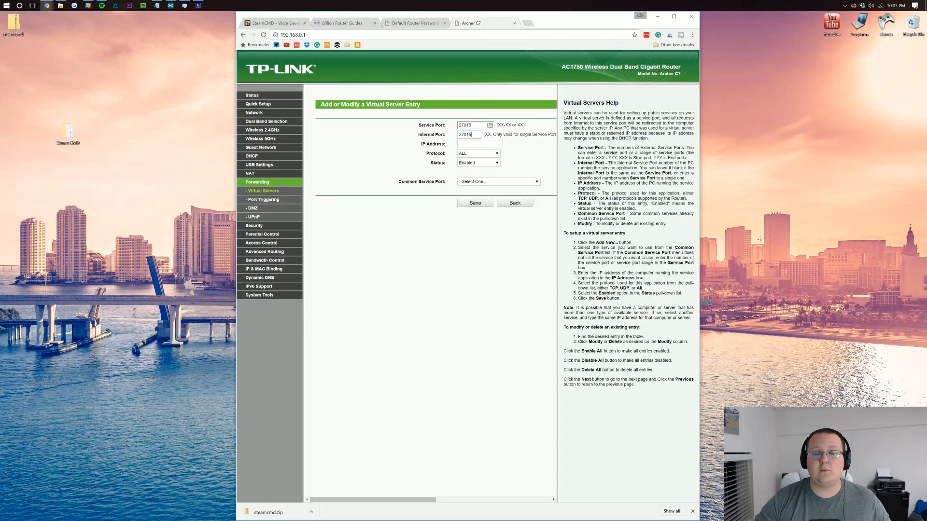
left_click(479, 144)
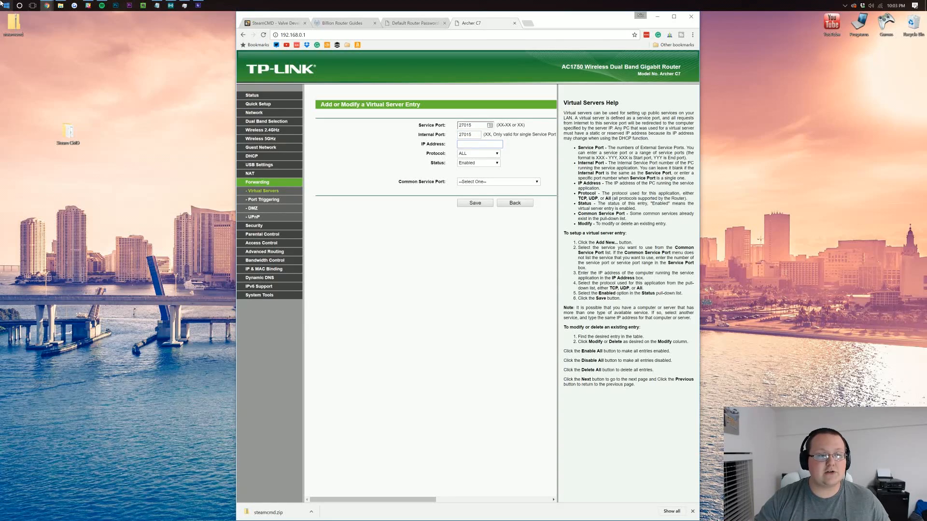
type("cmd")
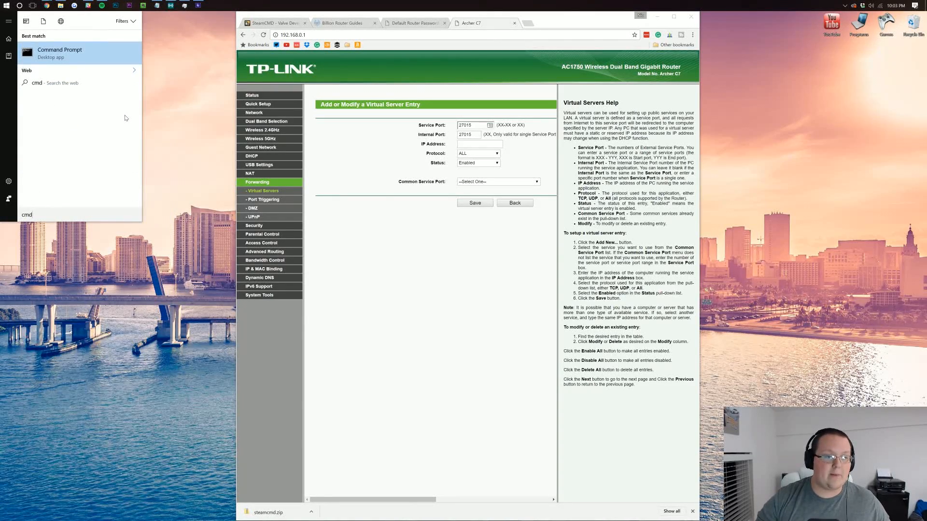
right_click(60, 52)
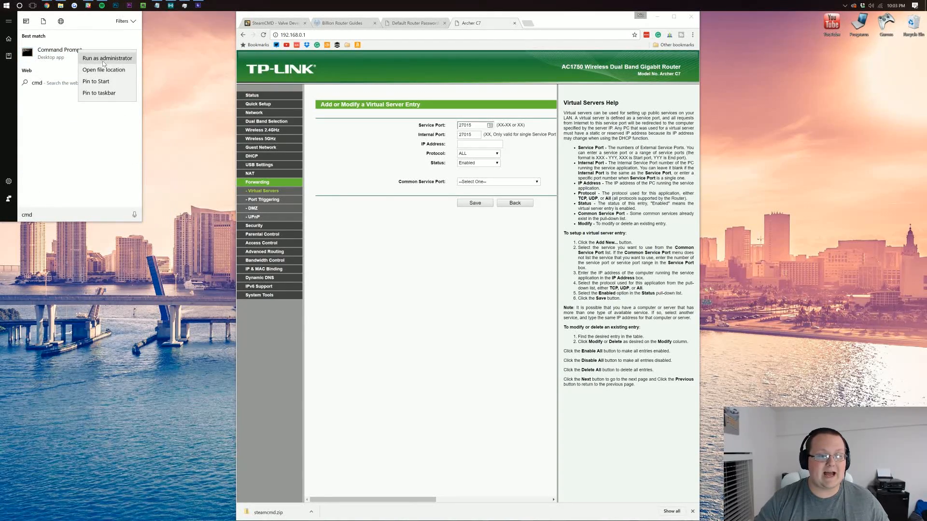
left_click(106, 57)
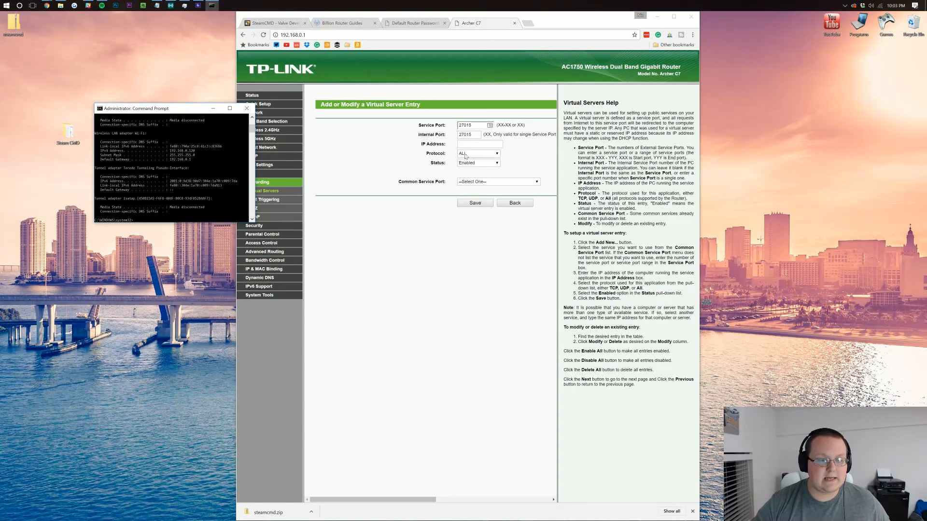
Complete the entry with IP 192.168.0.120, protocol ALL, and save the port 27015 forward.
left_click(479, 144)
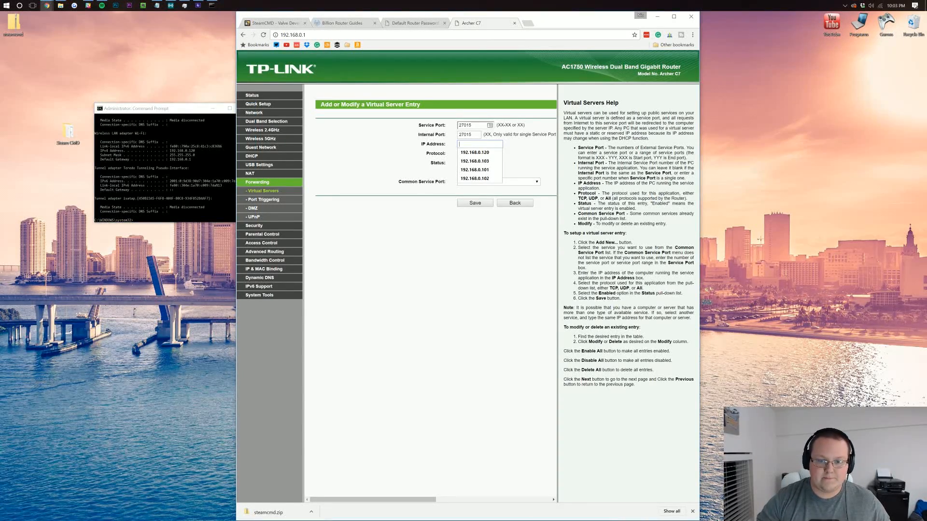
left_click(473, 152)
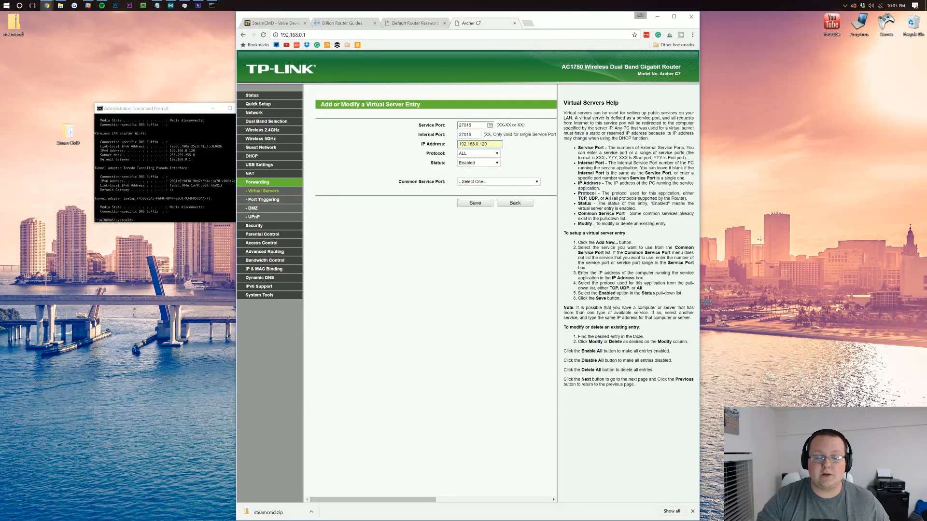
left_click(479, 154)
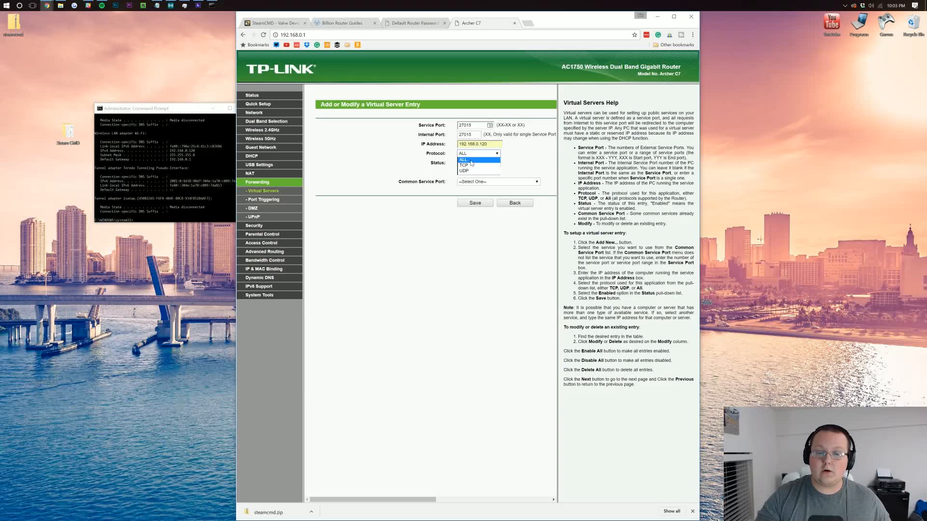
left_click(464, 159)
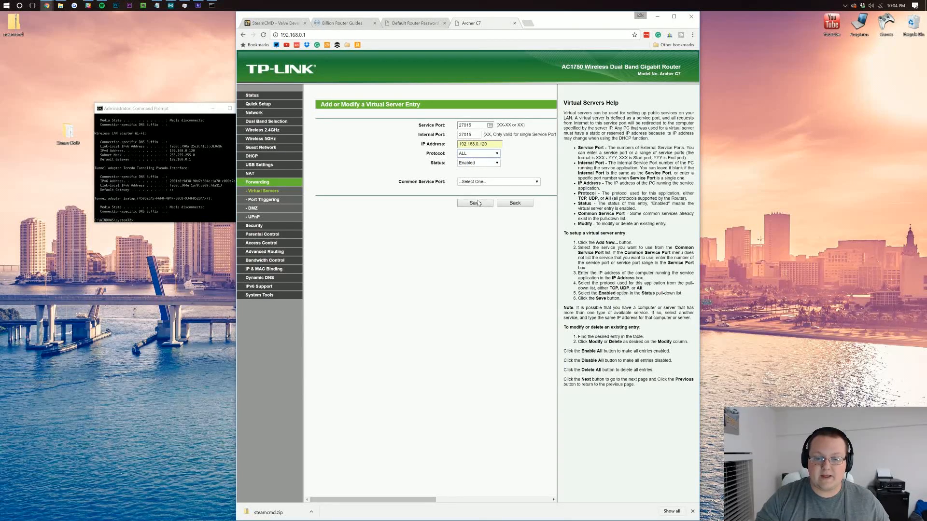
left_click(475, 203)
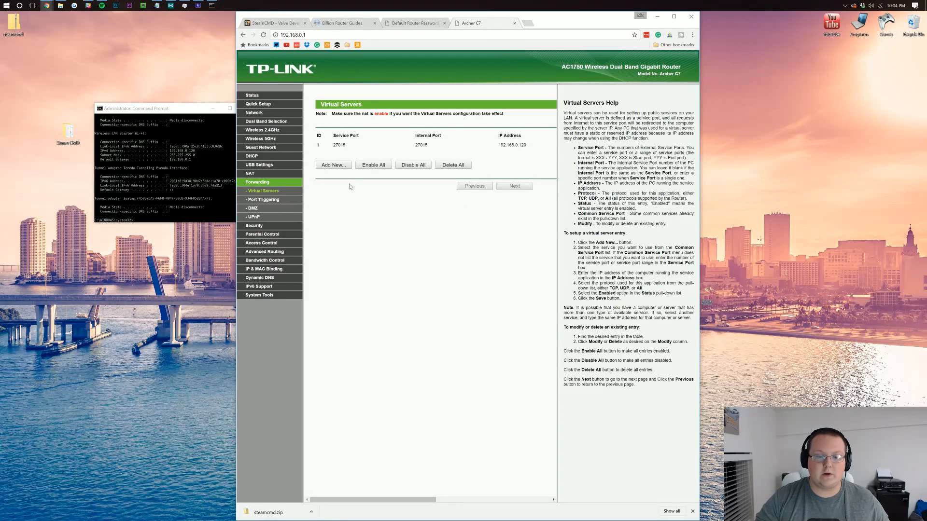
Save a second virtual server forwarding port 27016 to 192.168.0.120 with protocol ALL.
left_click(332, 164)
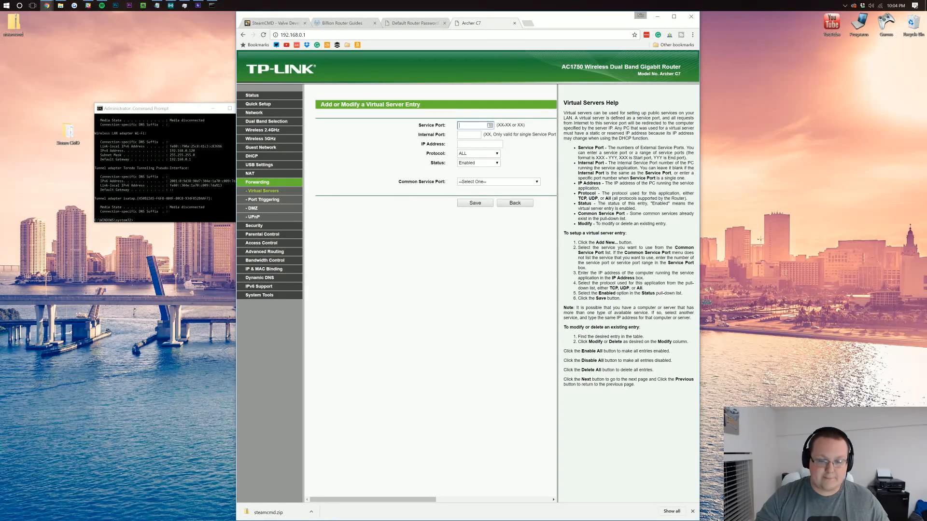
type("27016")
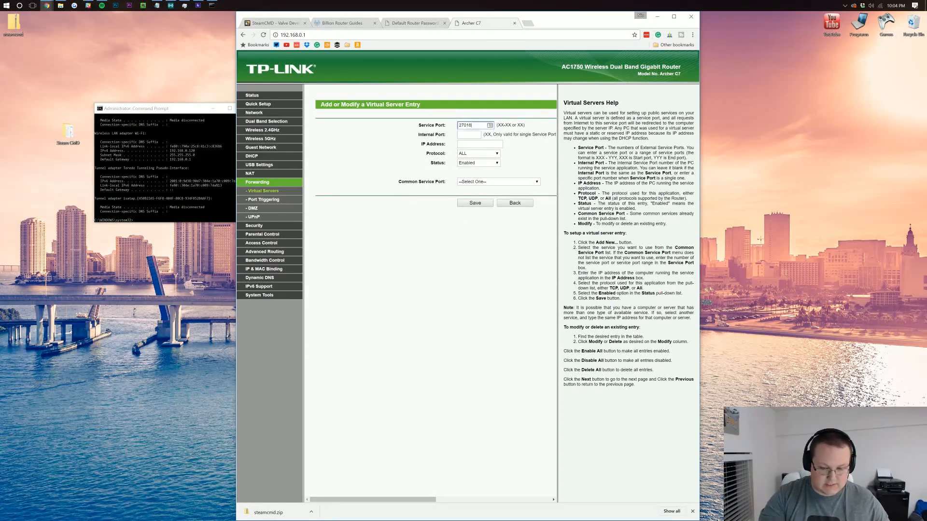
triple_click(468, 124)
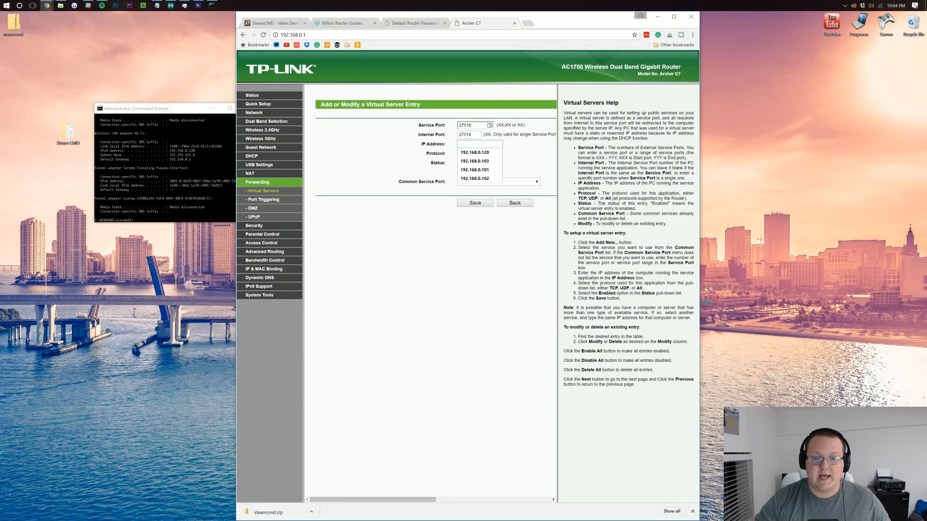
left_click(479, 152)
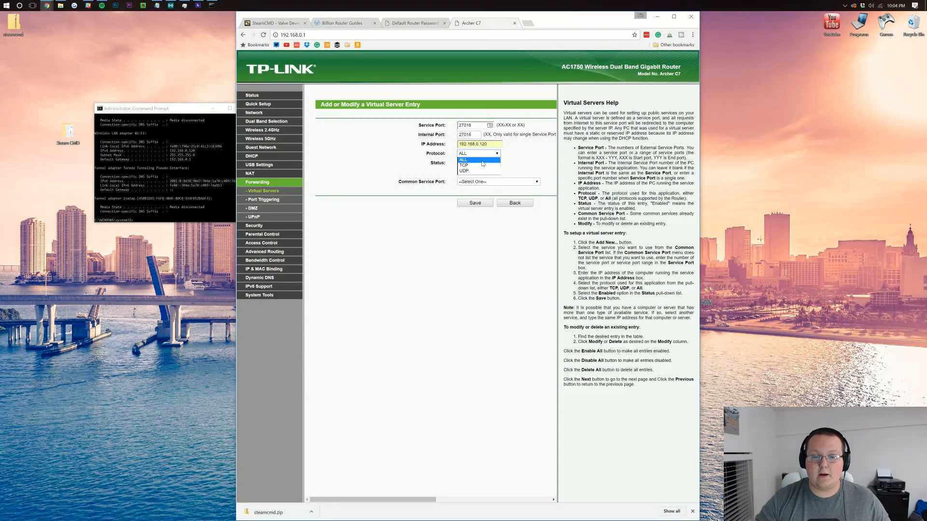
left_click(472, 160)
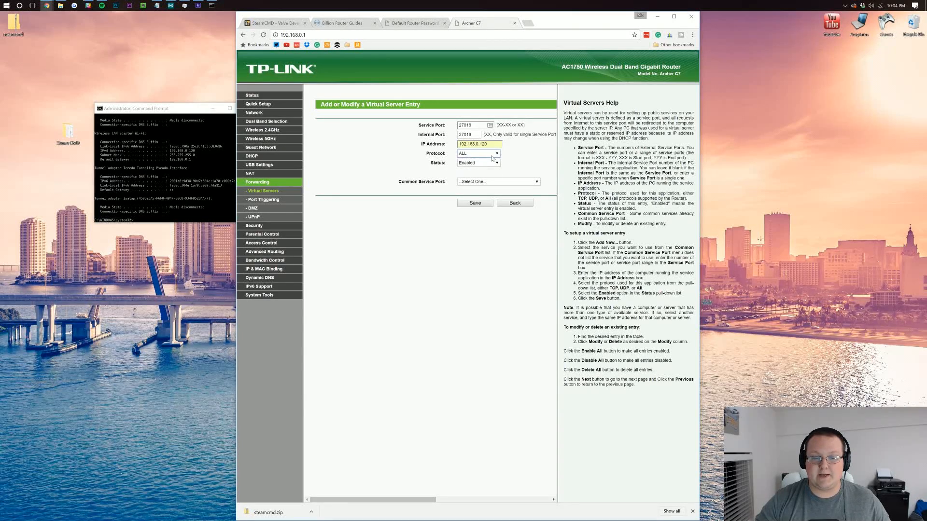
left_click(475, 202)
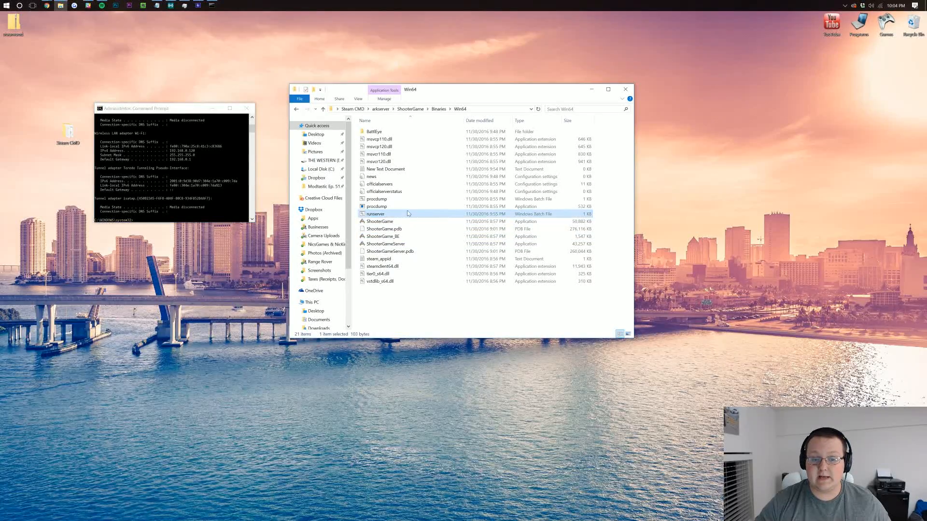
Launch the ARK dedicated server from runserver.bat in the ShooterGame Win64 folder.
double_click(375, 213)
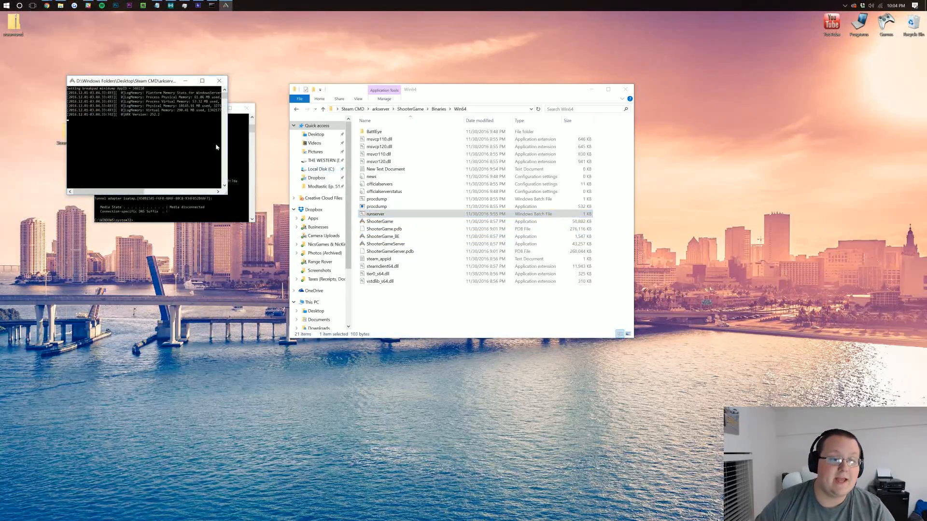
mouse_move(185, 131)
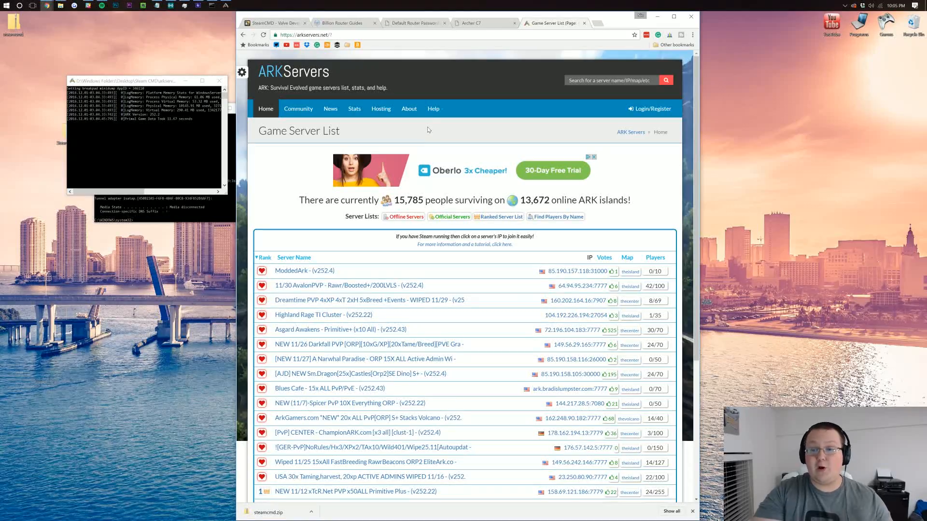
Browse the arkservers.net name-sorted list to pages 6 and 11 looking for the new server.
scroll("down", 3)
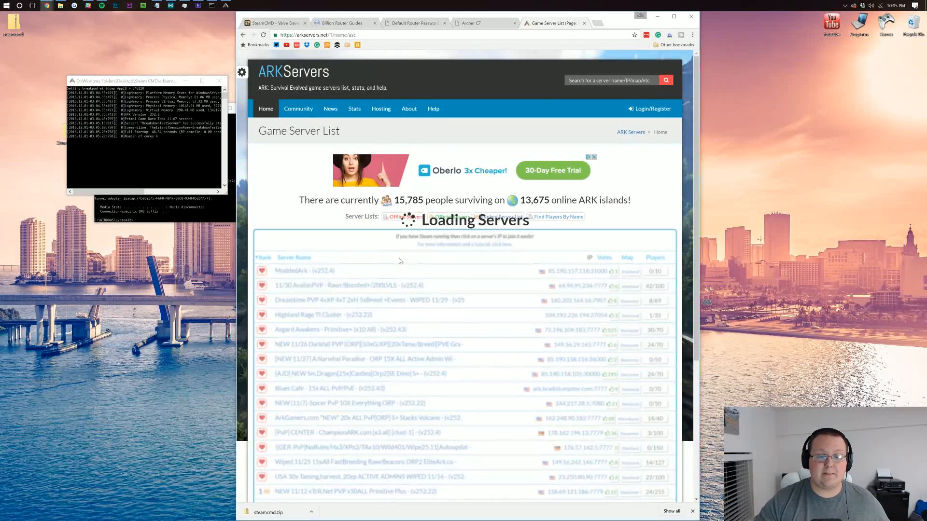
scroll("down", 3)
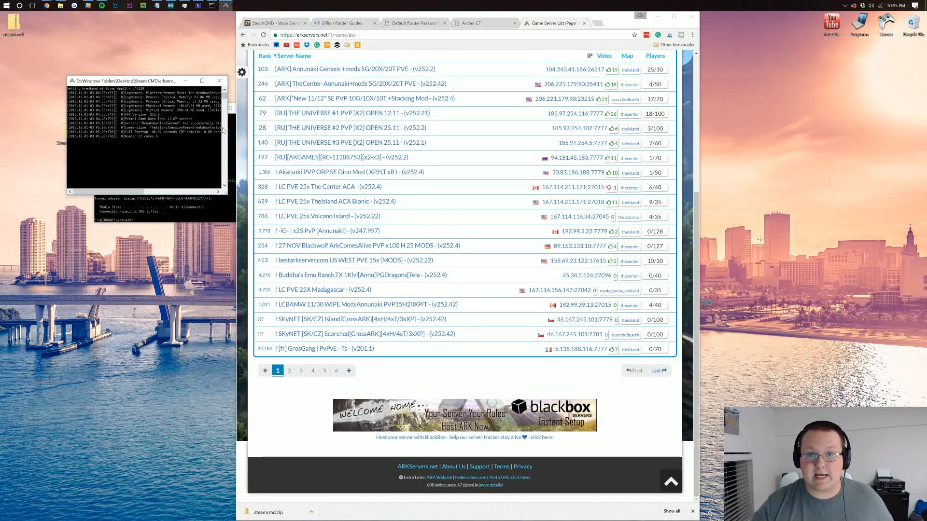
left_click(336, 371)
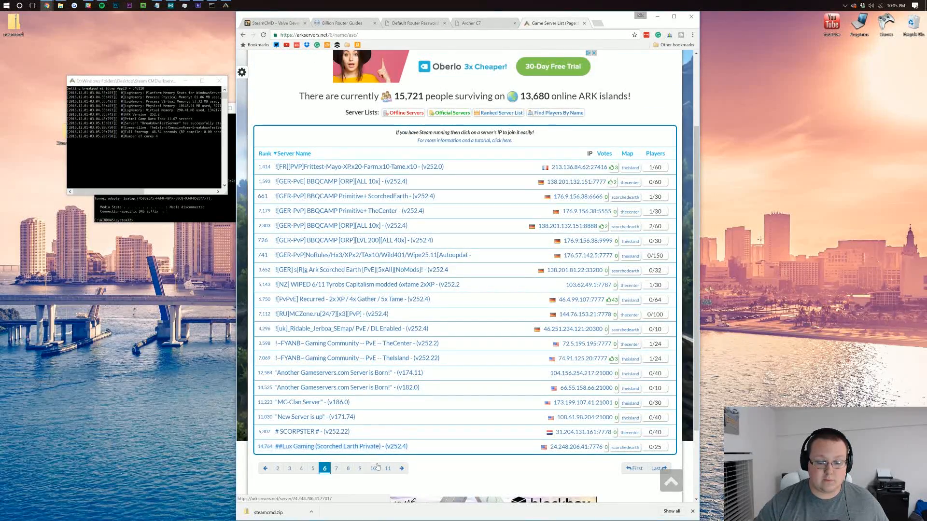
left_click(387, 469)
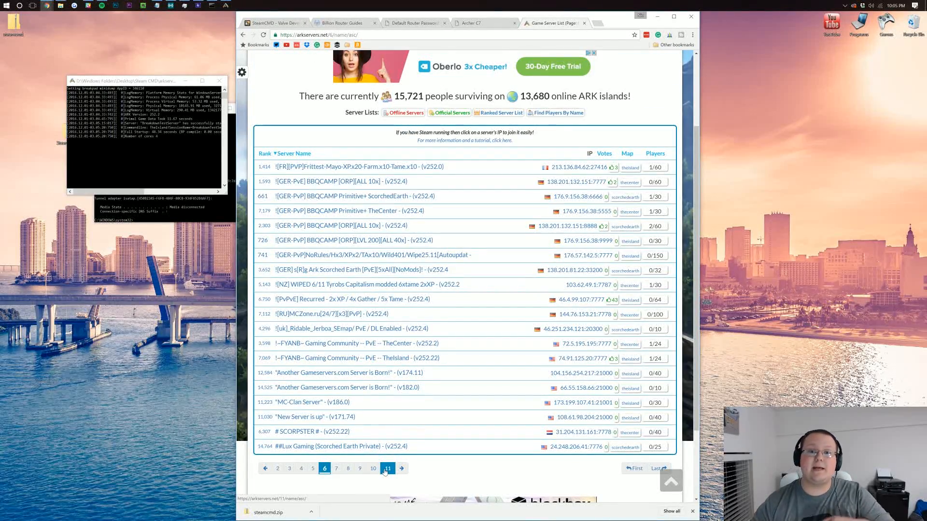